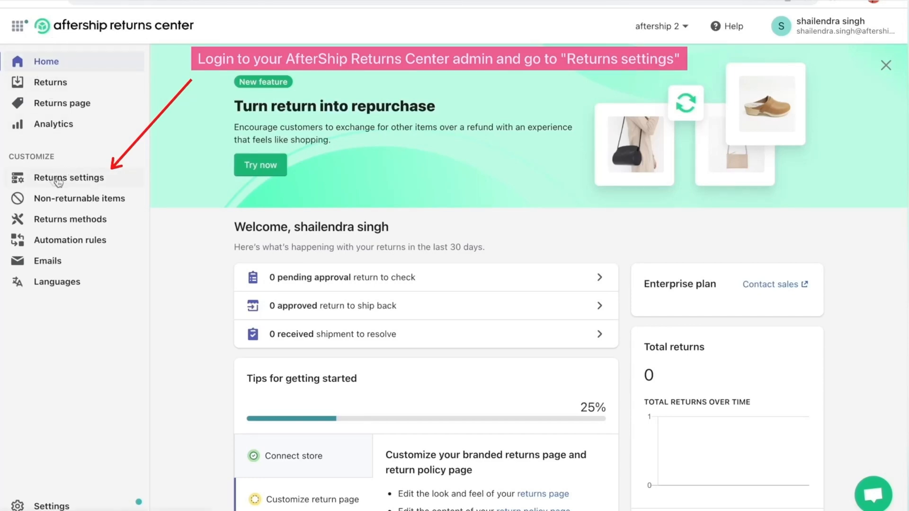
- Enable 'Exchange for other items' under Exchange Resolution and save the returns settings
click(69, 177)
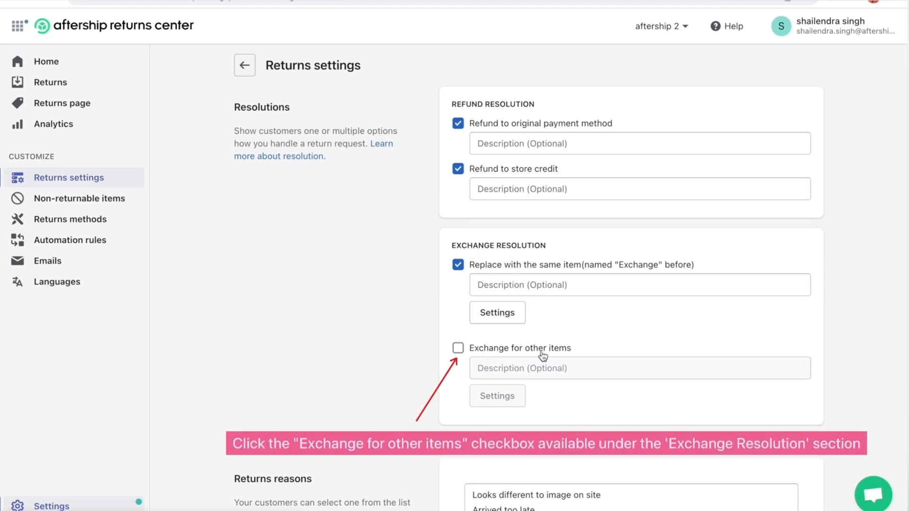
click(457, 348)
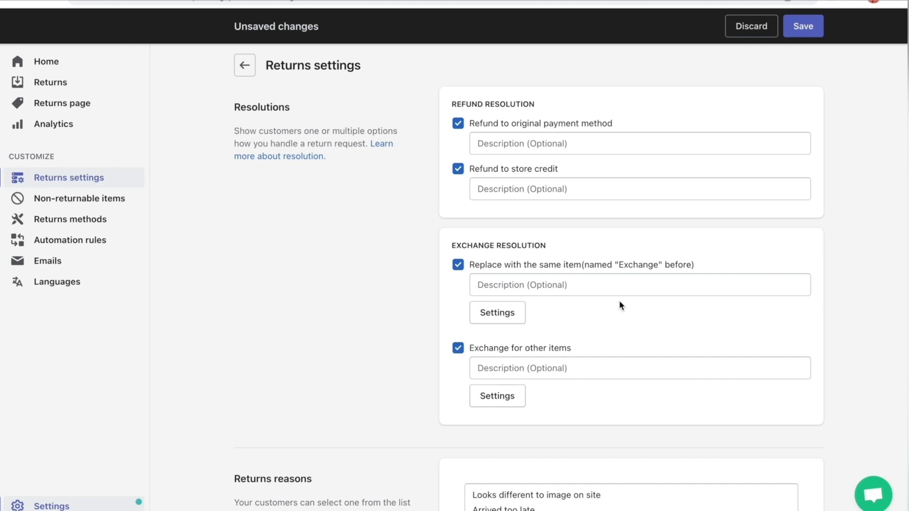
mouse_move(778, 78)
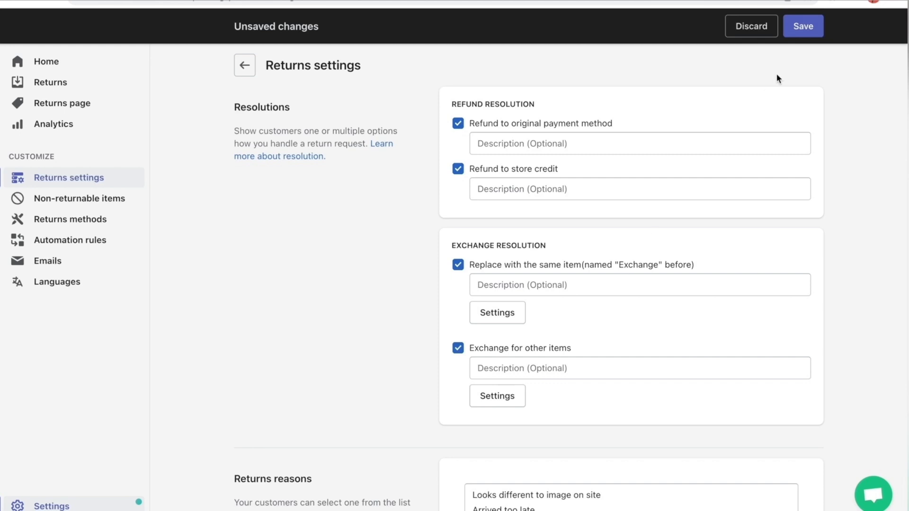
click(803, 26)
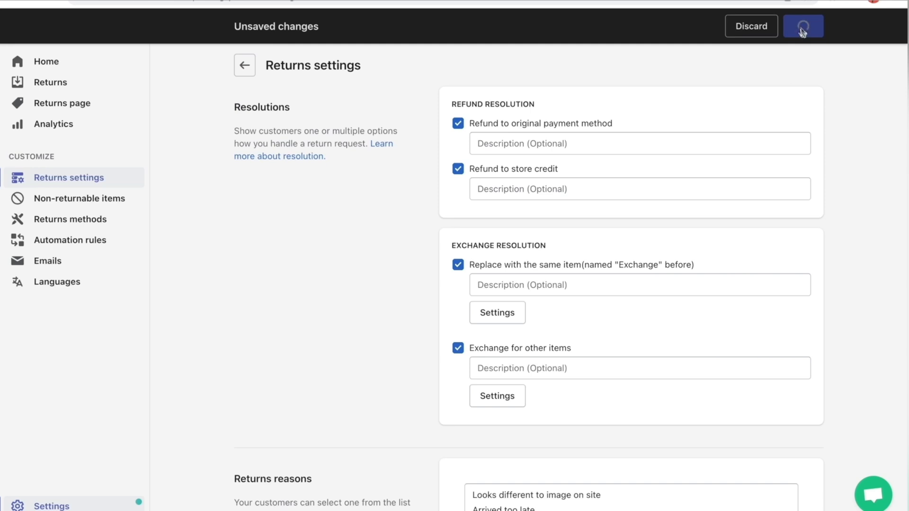
click(803, 26)
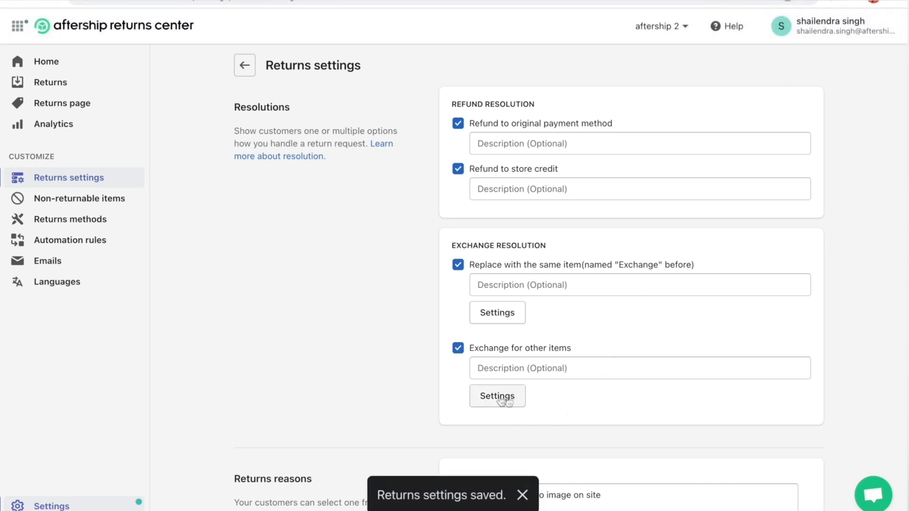
mouse_move(497, 400)
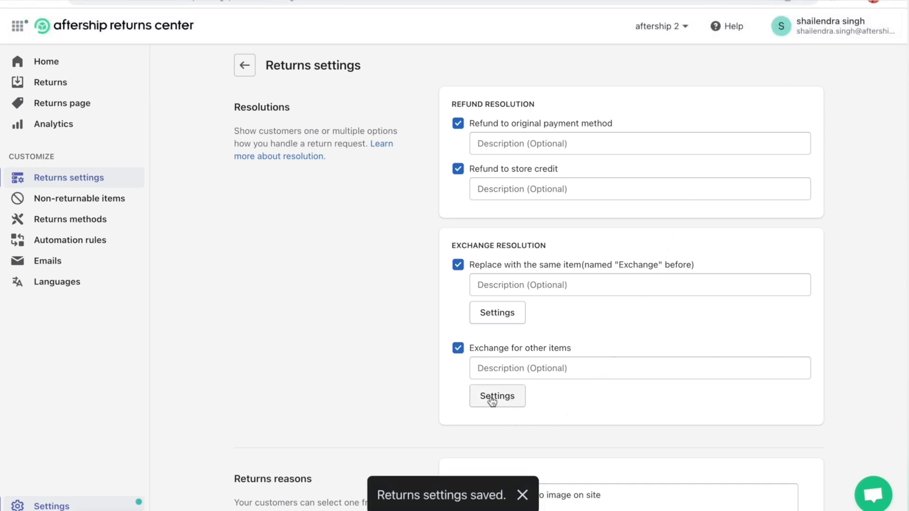
- Turn on extra credit for exchanges with a fixed amount of 10 USD
click(496, 396)
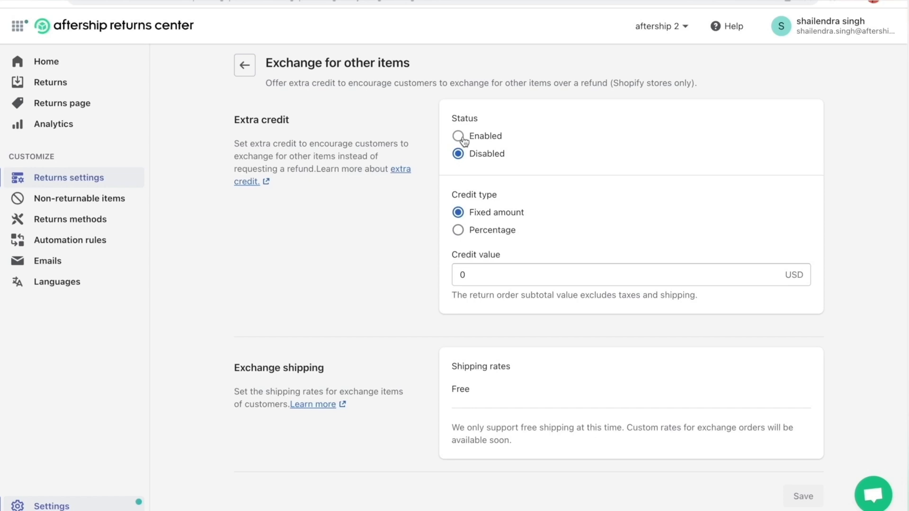
click(458, 136)
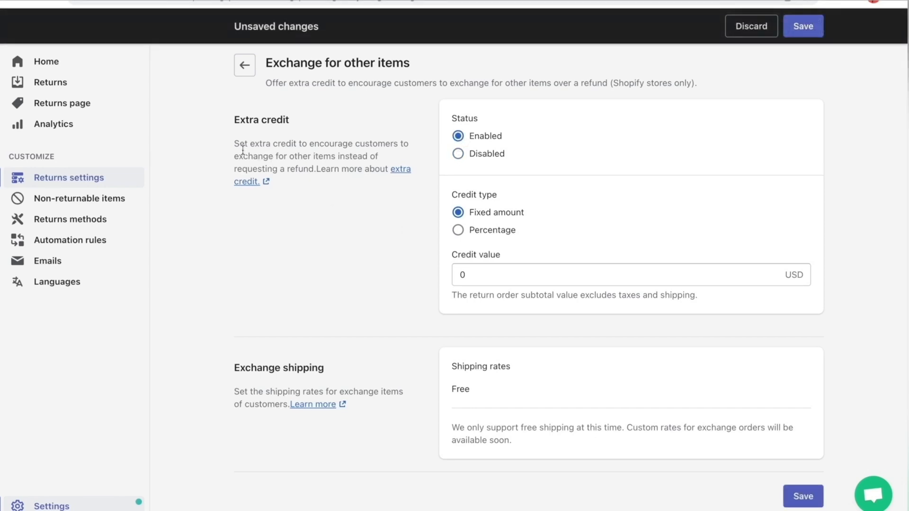
drag(234, 144, 280, 169)
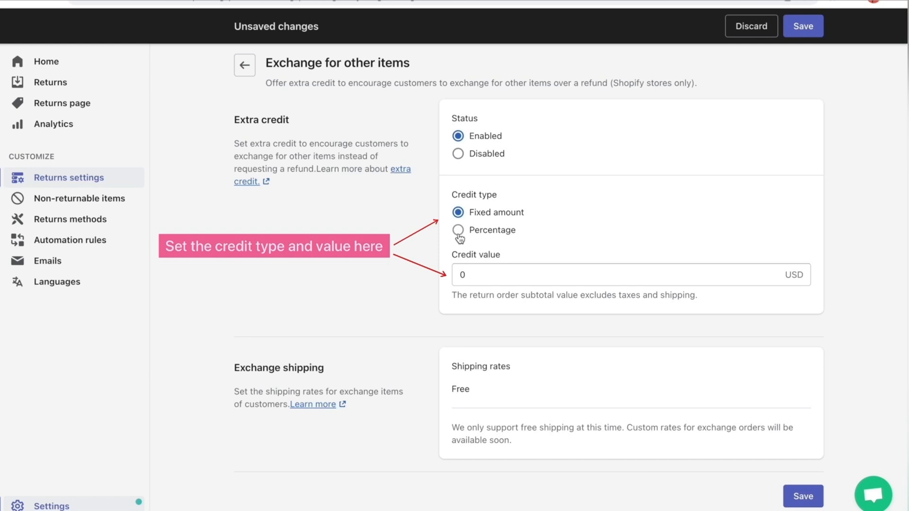
text(10)
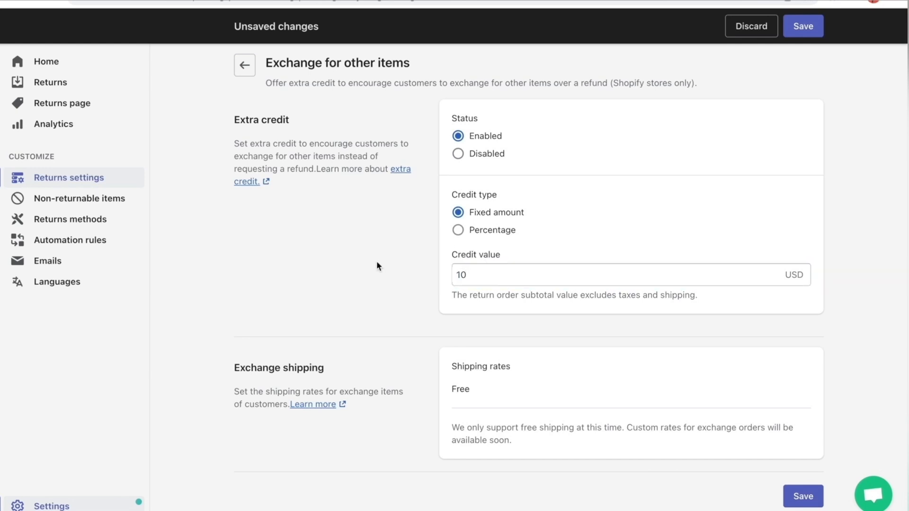
mouse_move(523, 257)
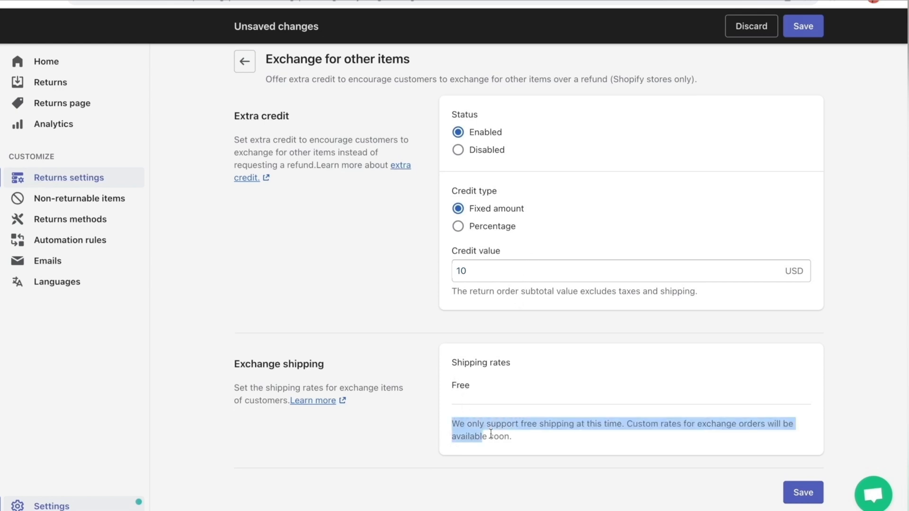
click(648, 457)
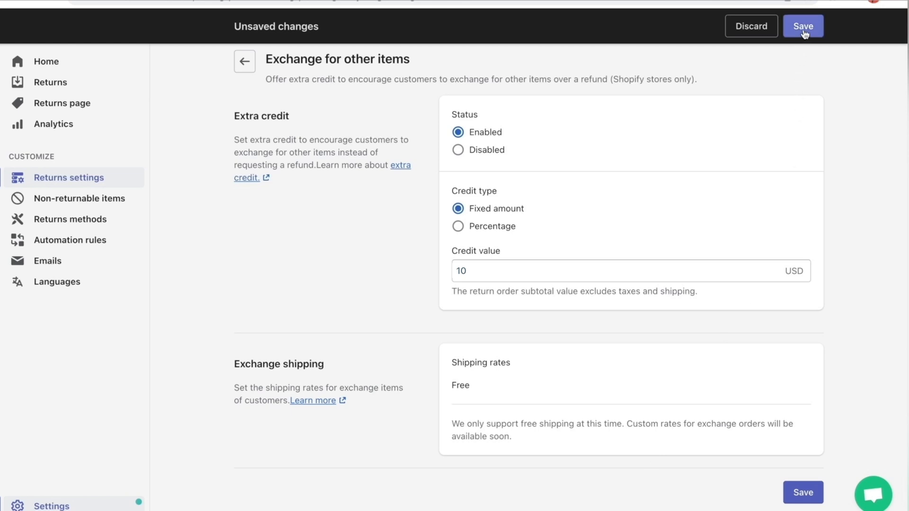
- Save the fixed 10 USD extra credit settings
click(803, 26)
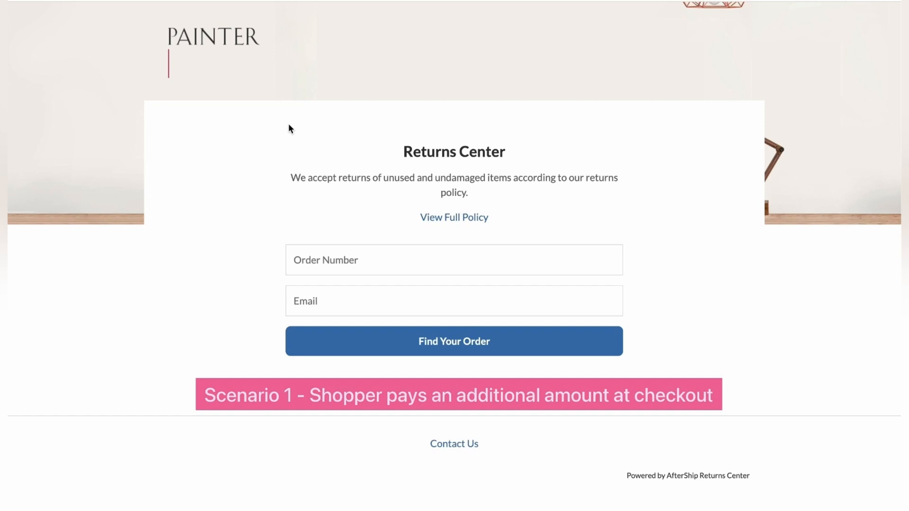
click(454, 260)
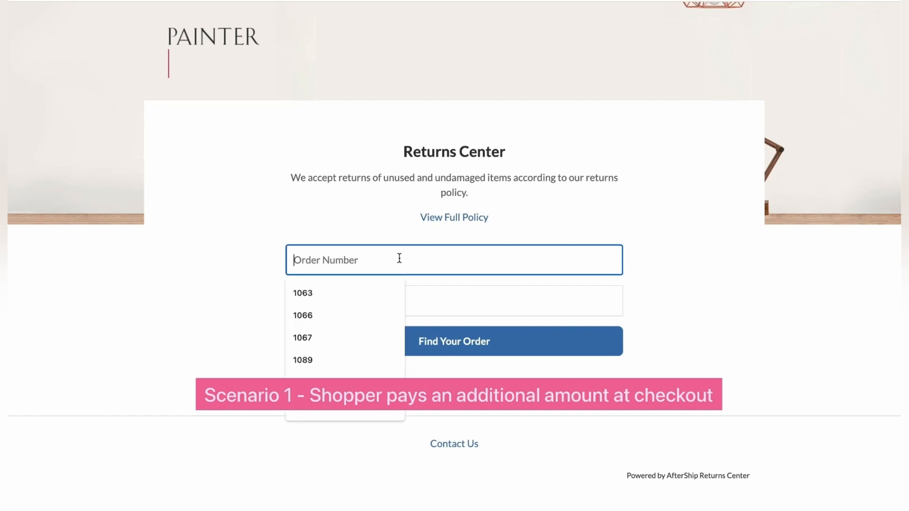
text(1091)
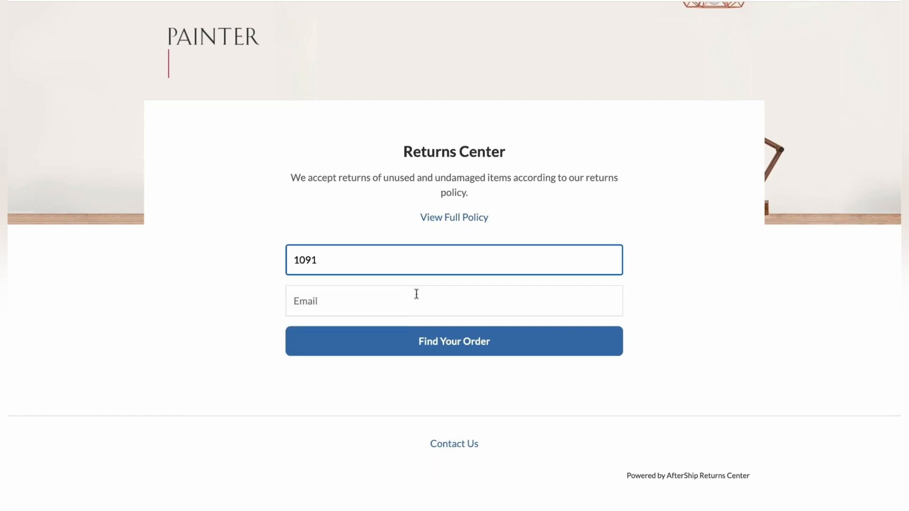
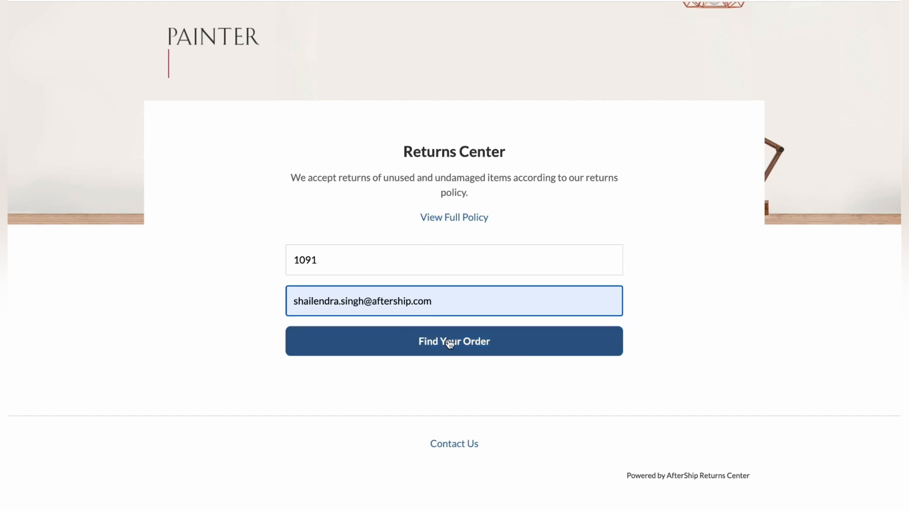
click(454, 341)
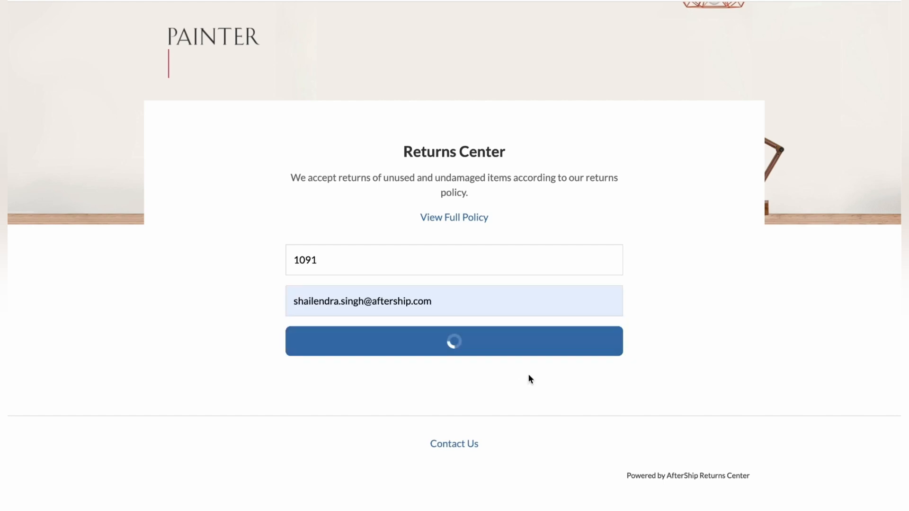
click(454, 341)
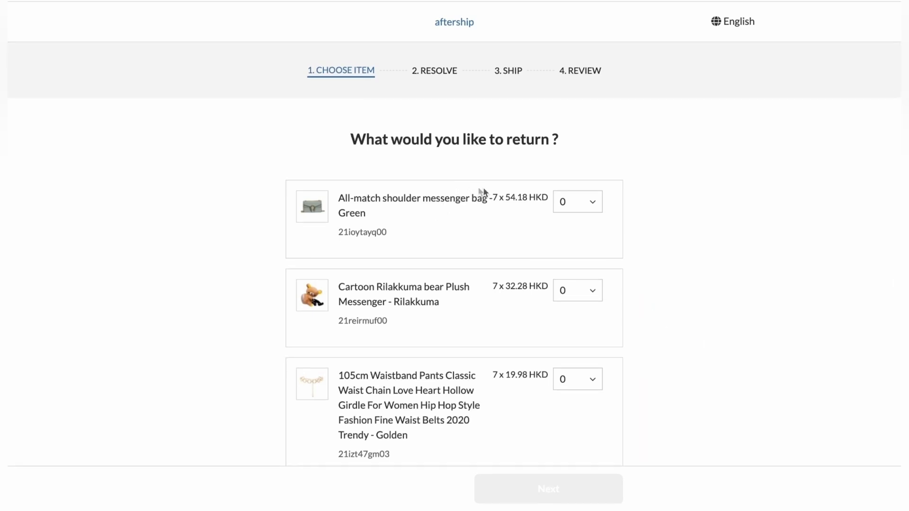
- Return 7 messenger bags ('Looks different to image on site') and the bear plush ('Poor quality / Faulty')
scroll(down, 3)
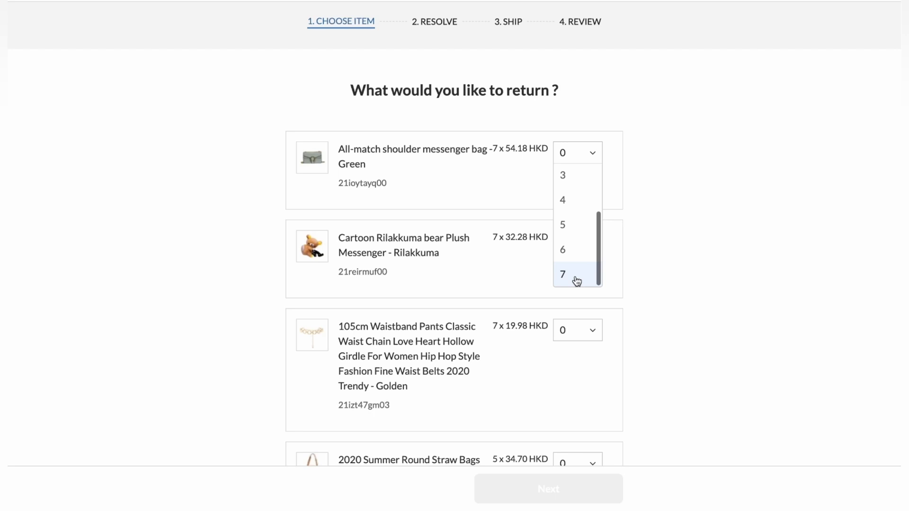
click(563, 274)
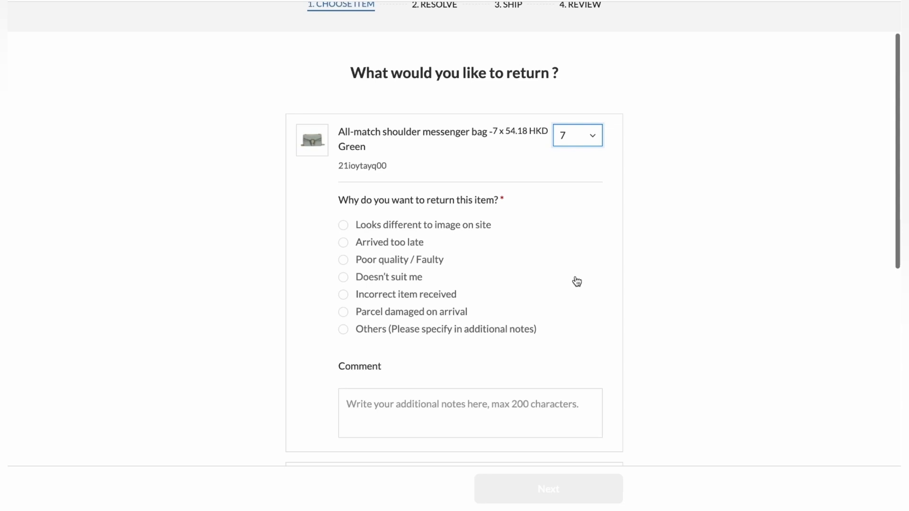
click(343, 225)
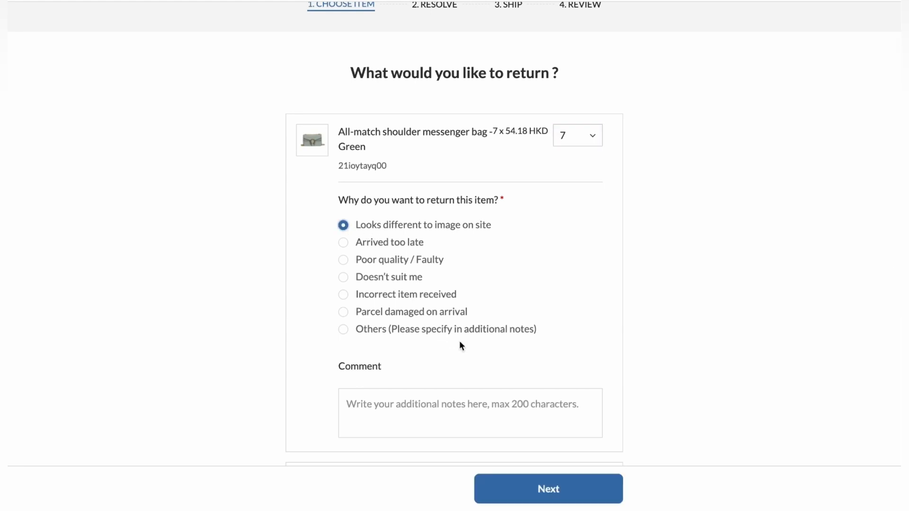
scroll(down, 3)
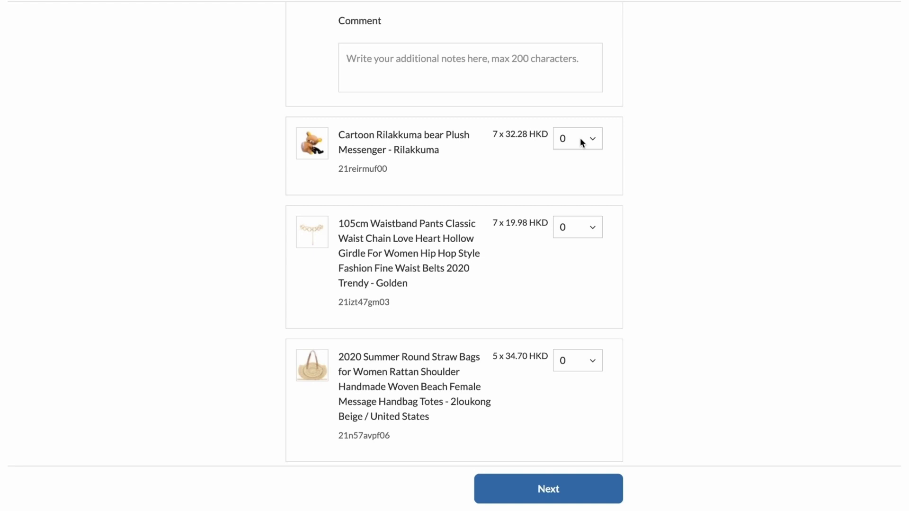
click(576, 138)
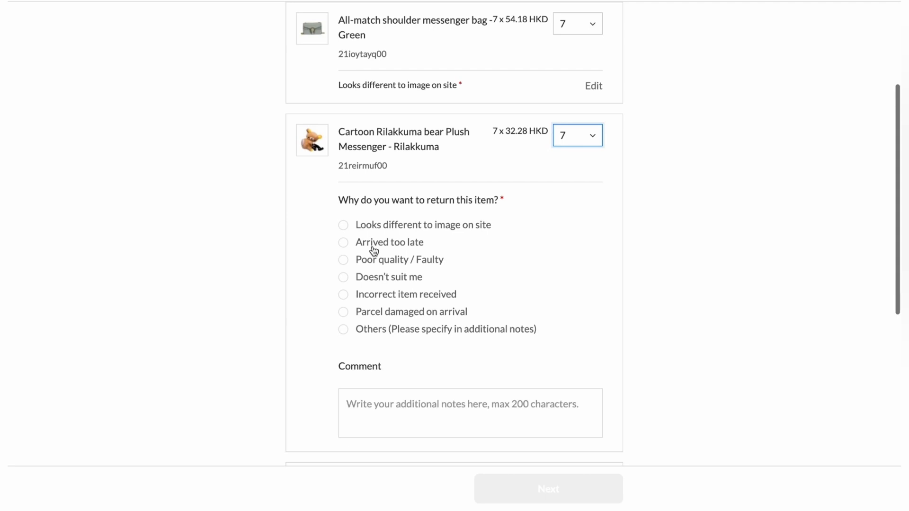
click(343, 259)
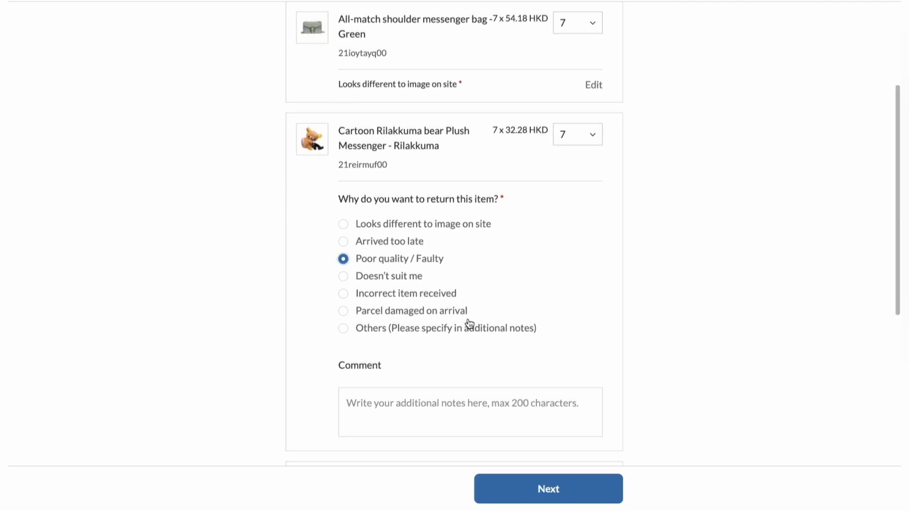
- Set a return quantity for the frog earrings and advance to the Resolve step
scroll(down, 3)
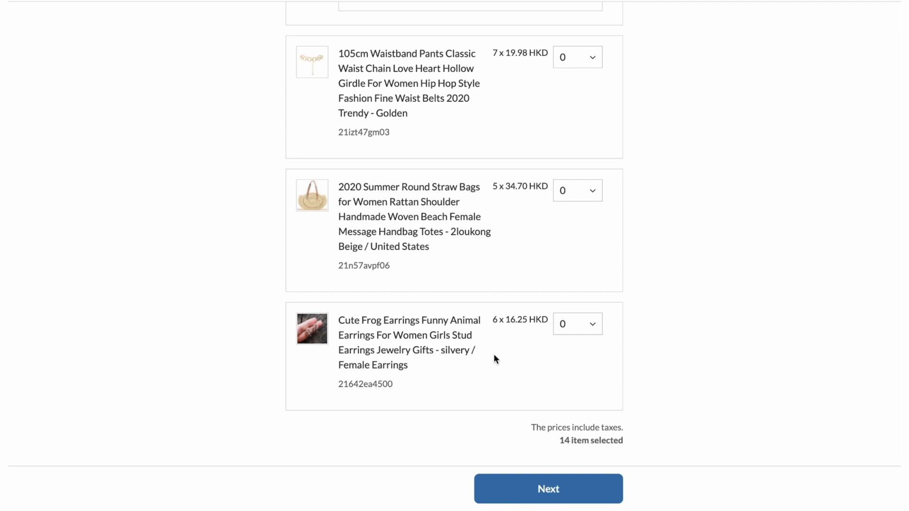
click(577, 324)
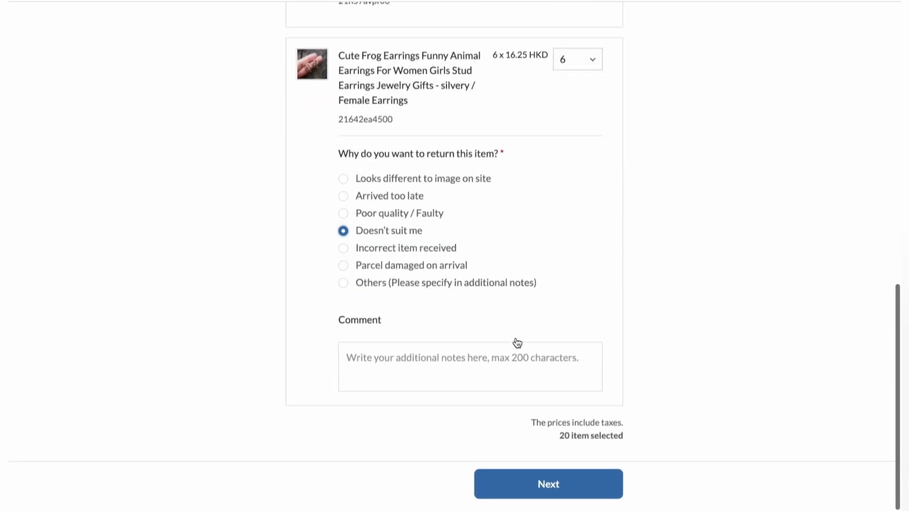
click(547, 484)
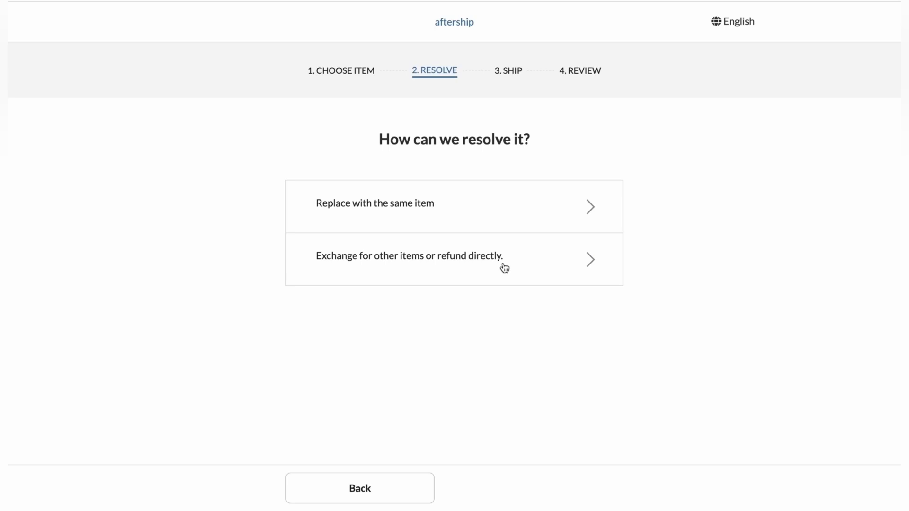
- Choose exchange or direct refund and browse the items available with the $712.72 HKD credit
click(409, 255)
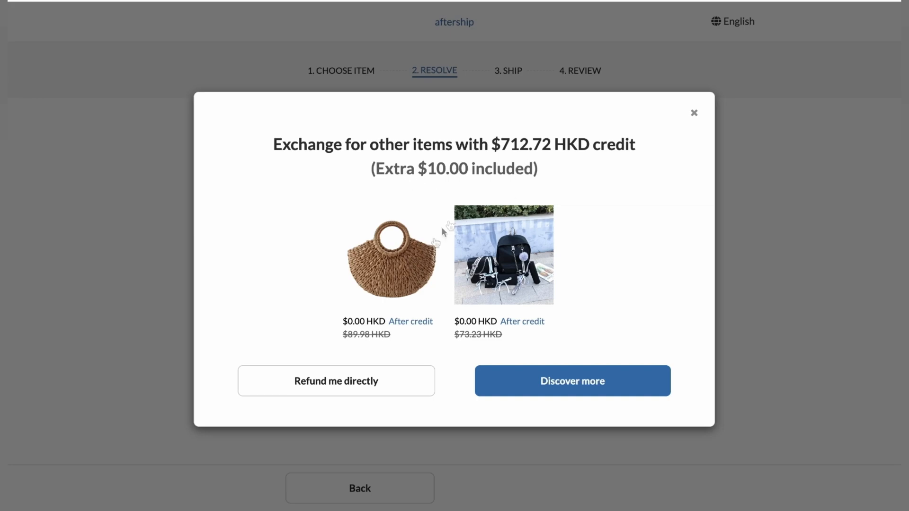
click(571, 380)
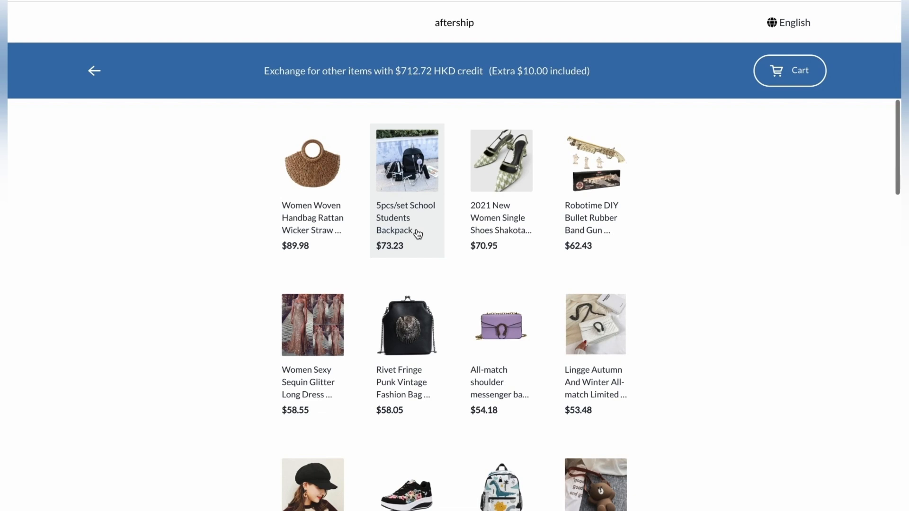
click(406, 161)
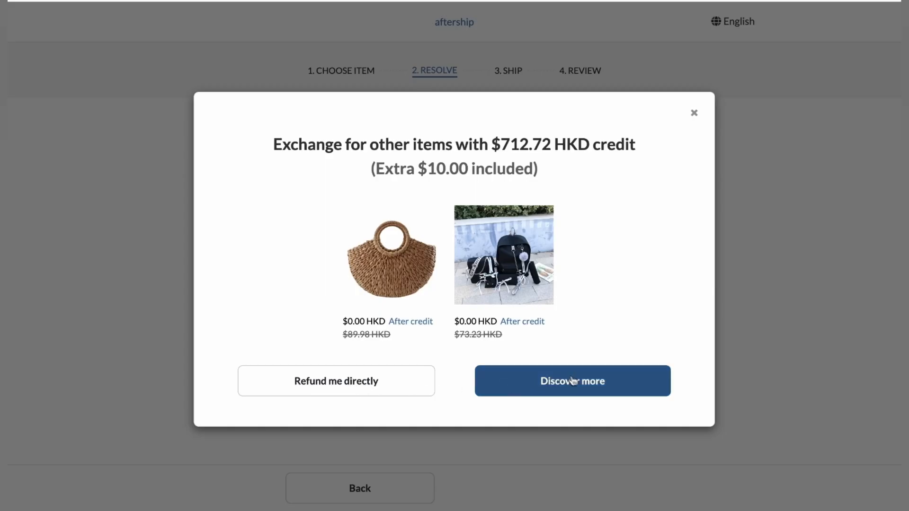
click(571, 381)
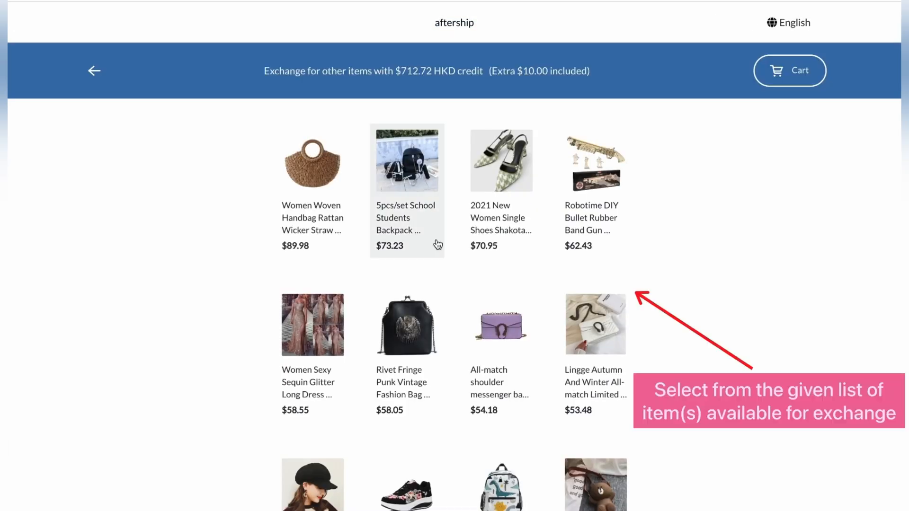
- Add five apricot size-36 slingback shoes to the exchange cart
scroll(down, 3)
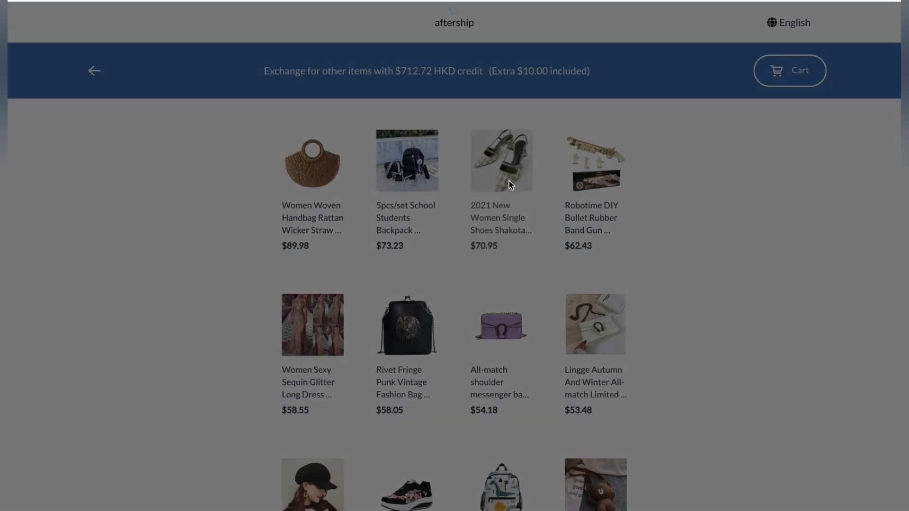
click(501, 160)
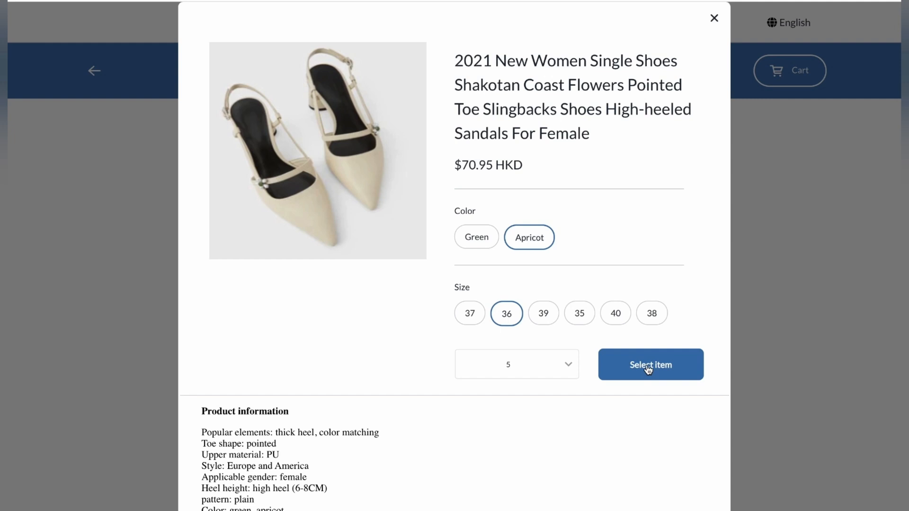
click(651, 365)
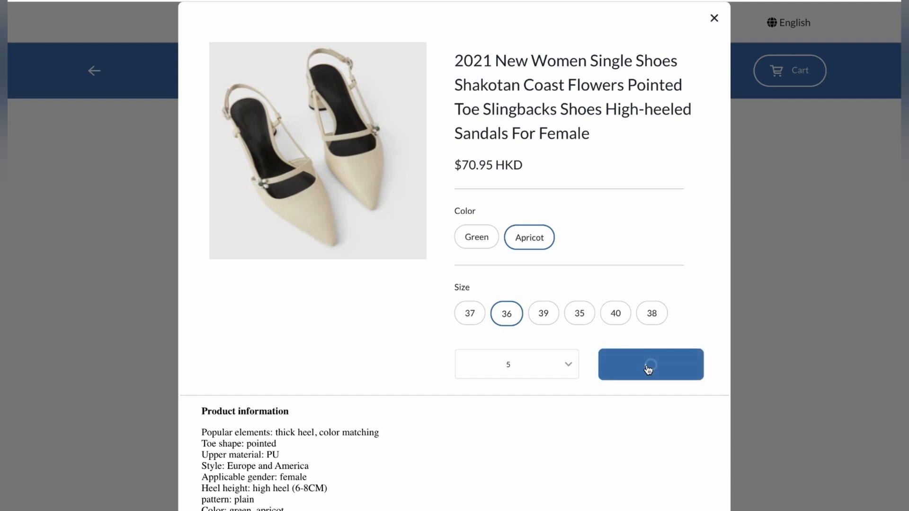
click(651, 364)
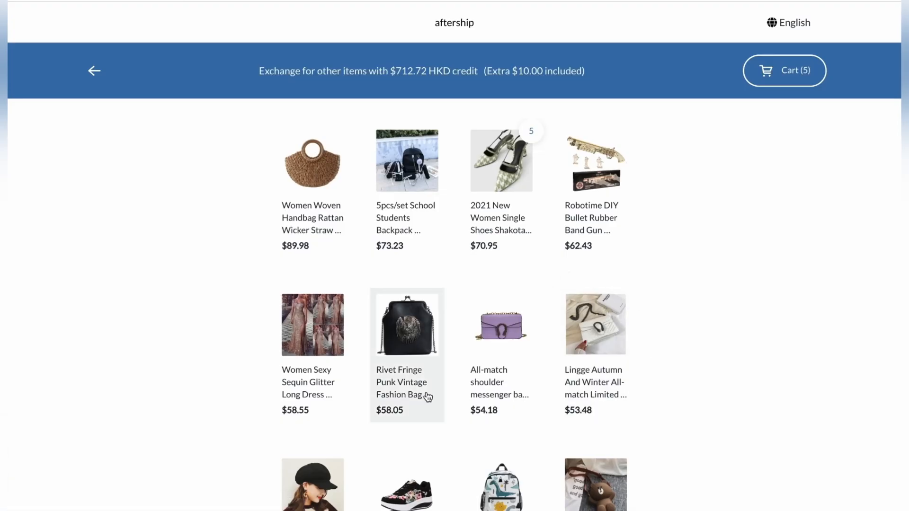
- Add three size-L sequin long dresses and five pink rivet fringe bags to the cart
click(313, 325)
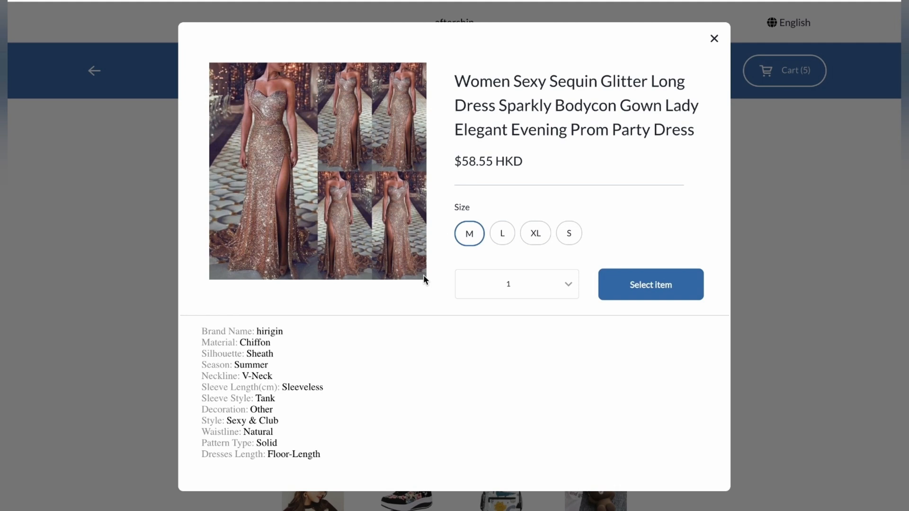
click(508, 284)
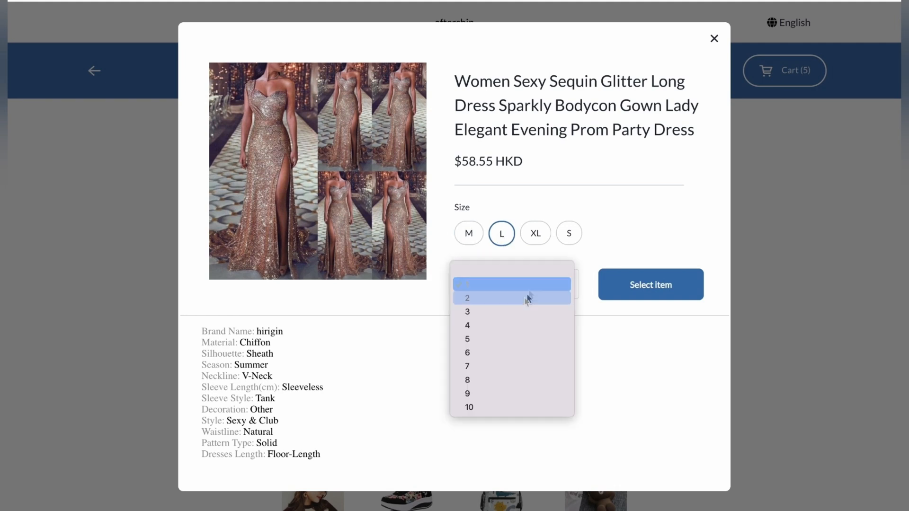
click(467, 311)
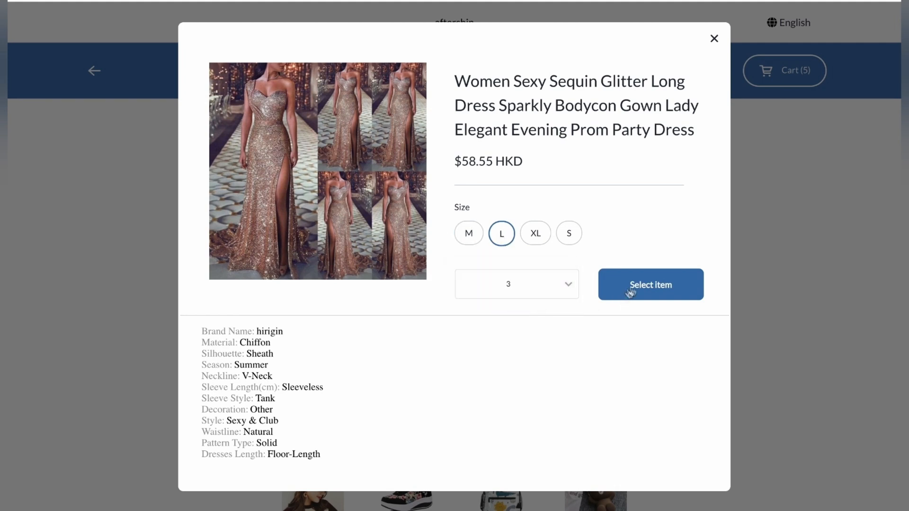
click(650, 285)
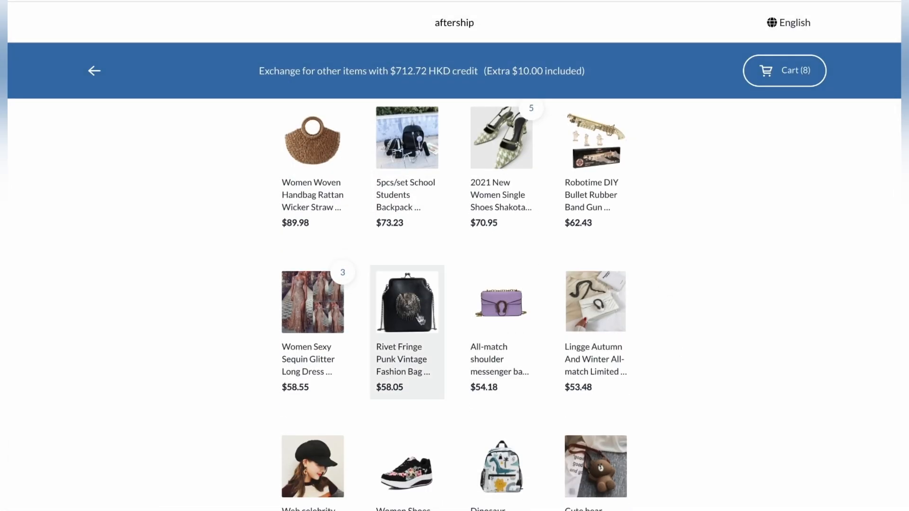
click(406, 301)
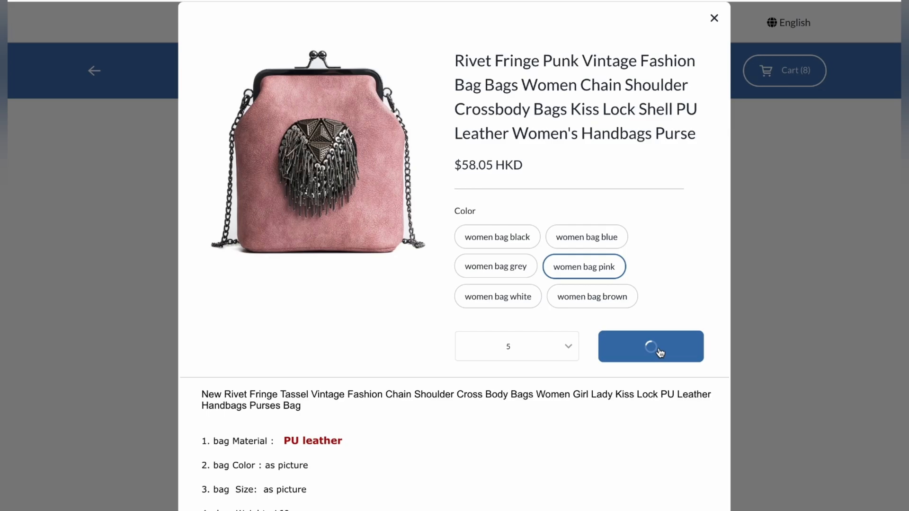
click(650, 346)
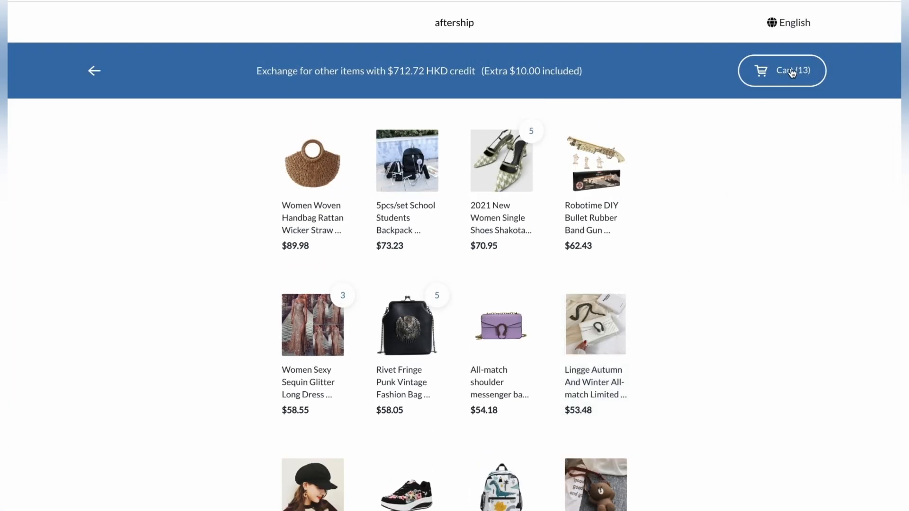
- Review the 13-item cart with $107.93 HKD due and proceed to shipping
click(782, 70)
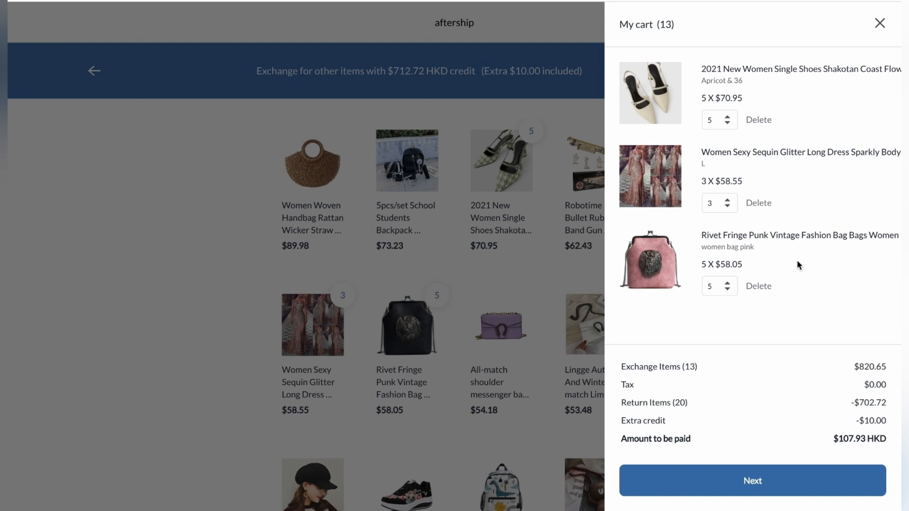
mouse_move(764, 443)
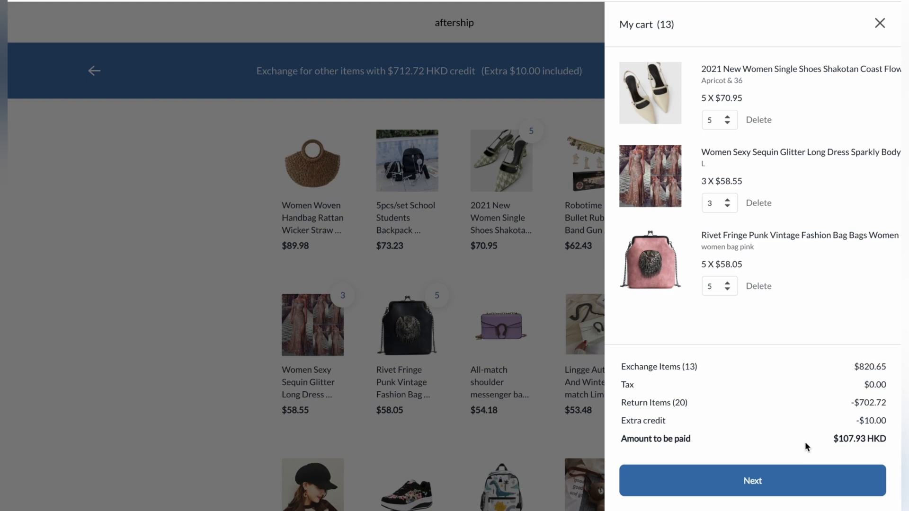
click(752, 480)
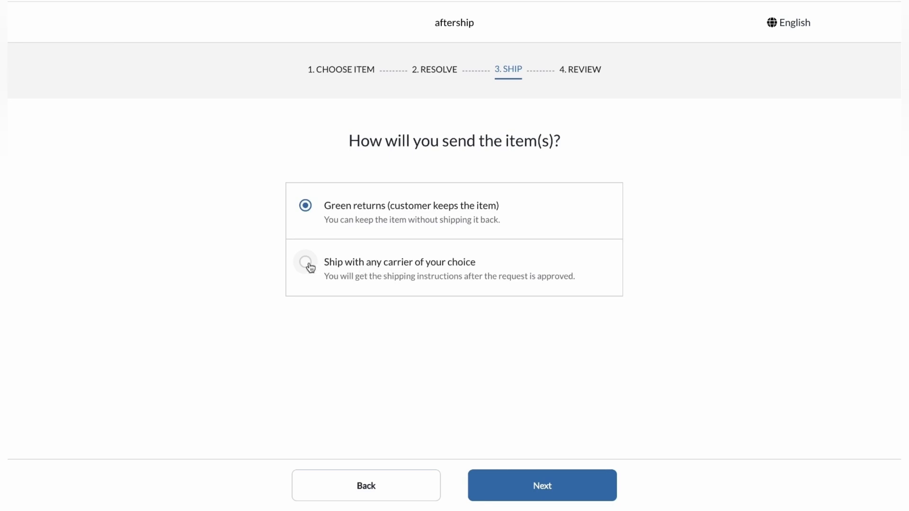
- Ship the returned items with any carrier of your choice and continue to the review
click(305, 262)
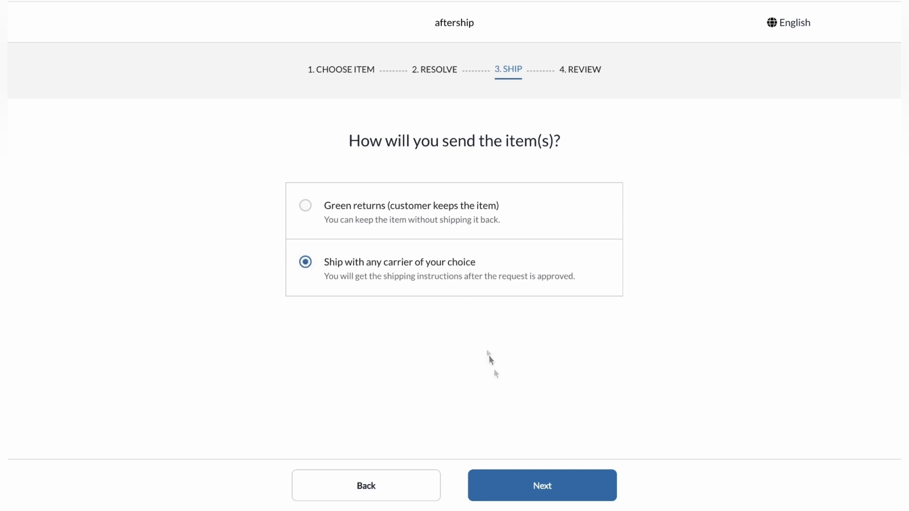
click(542, 486)
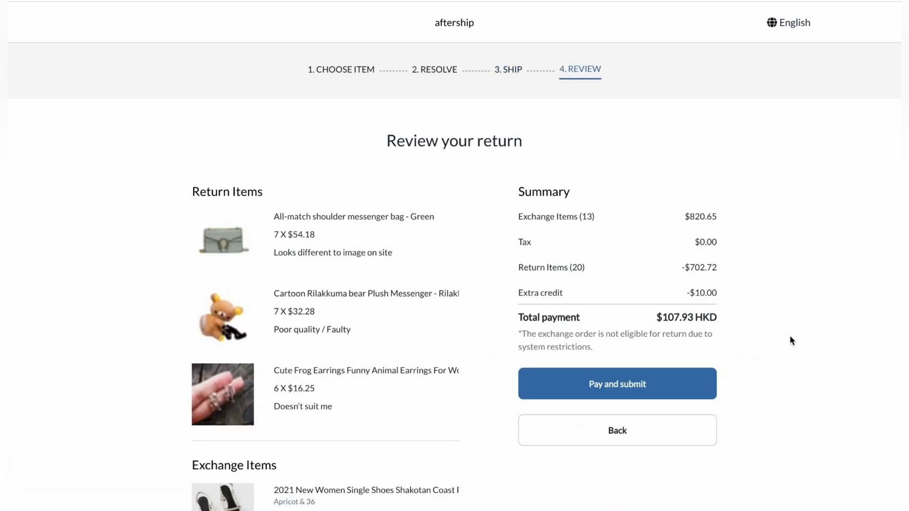
- Pay and submit the return, confirming the redirect to Shopify Payments for HK$107.93
scroll(down, 3)
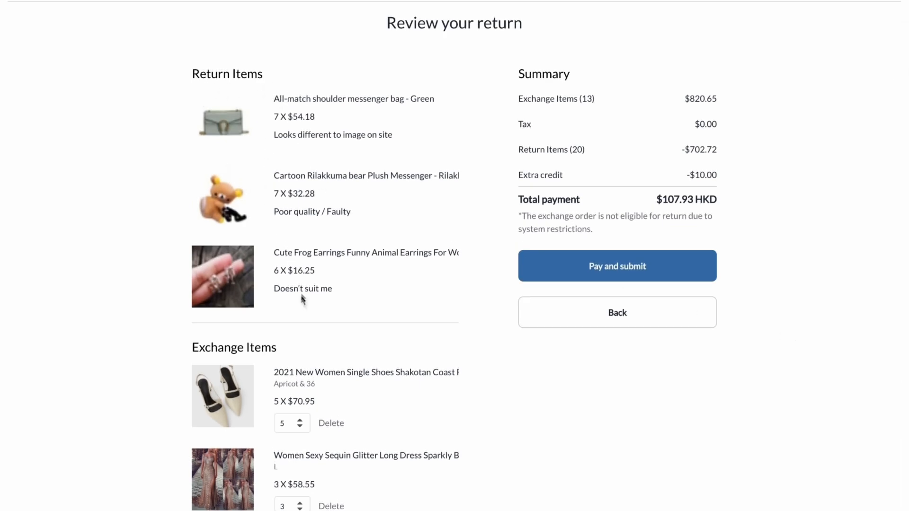
scroll(down, 3)
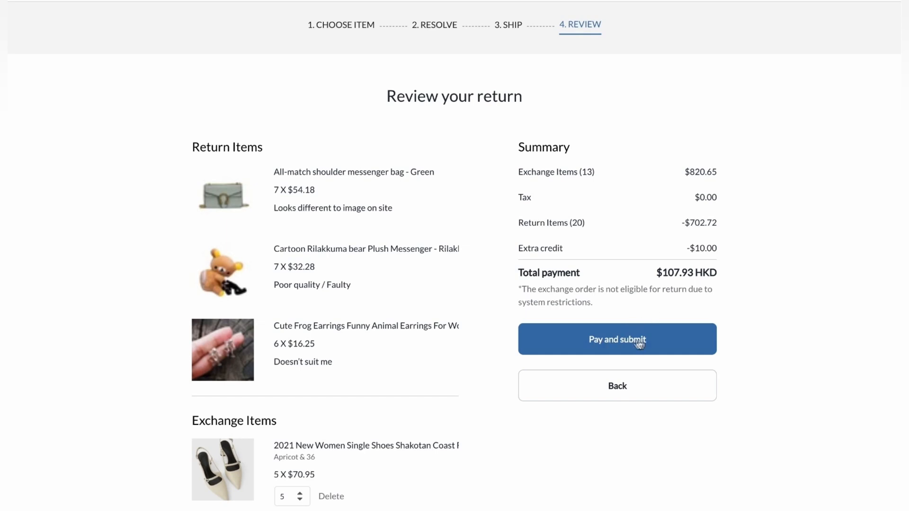
click(617, 339)
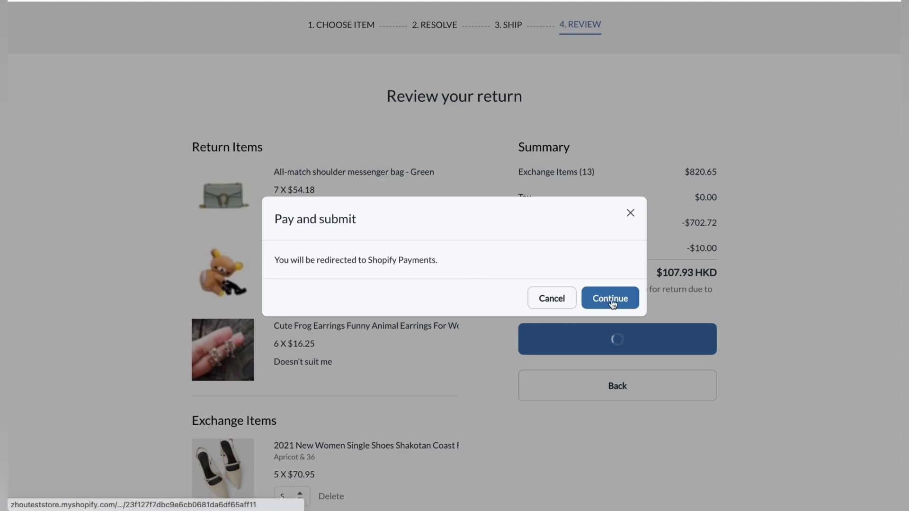
click(610, 298)
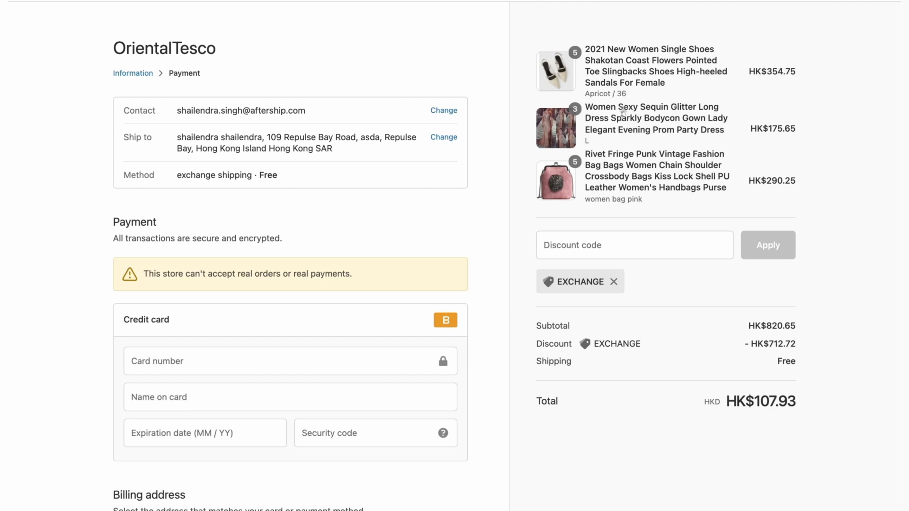
mouse_move(714, 224)
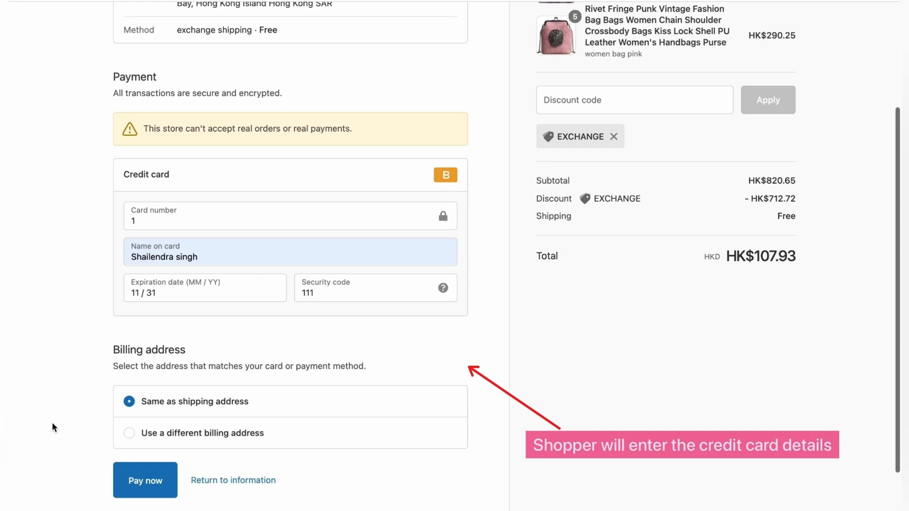
- Submit the HK$107.93 exchange payment by test card, billing same as shipping
scroll(down, 3)
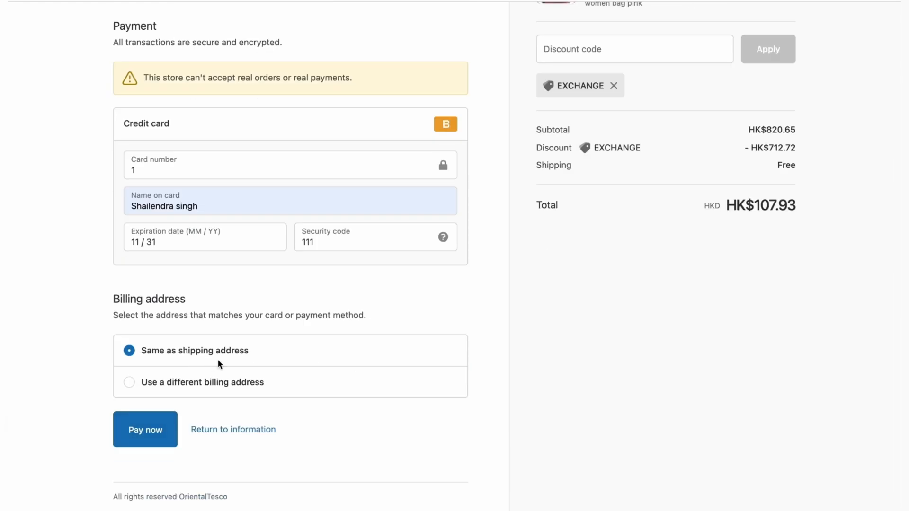
mouse_move(154, 405)
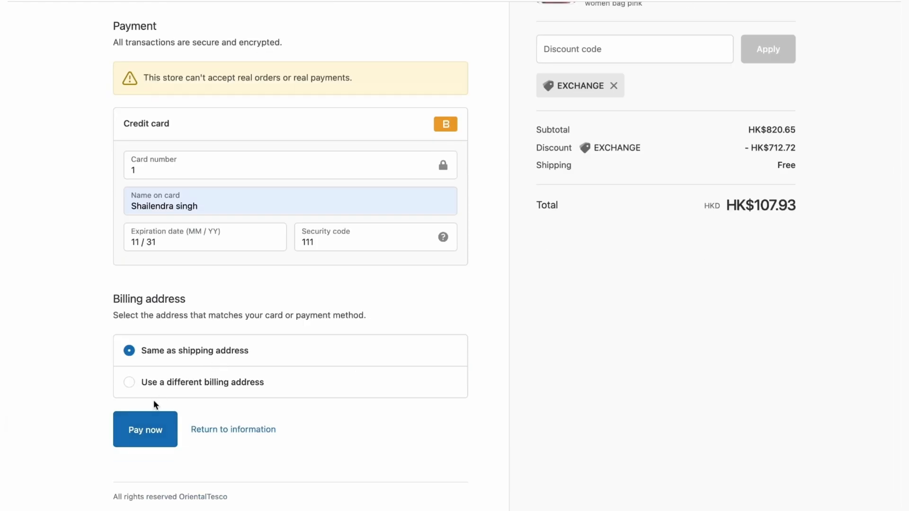
click(145, 429)
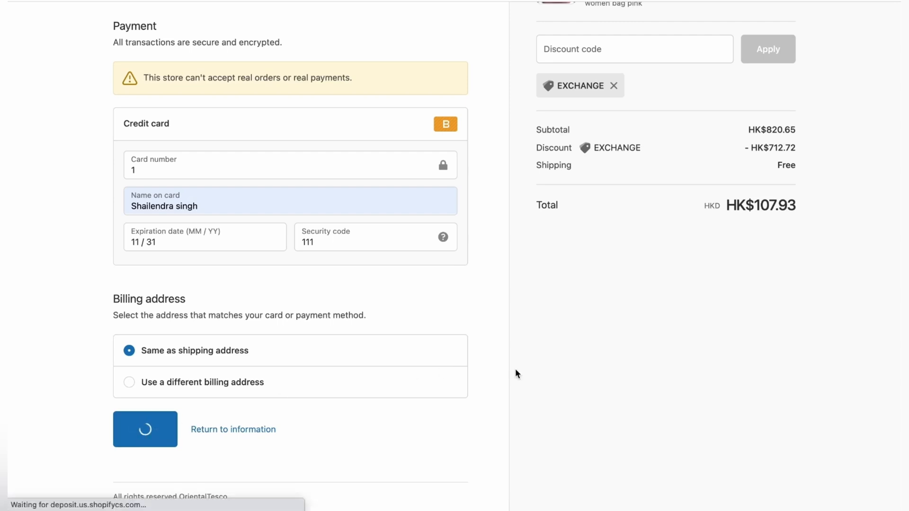
click(145, 429)
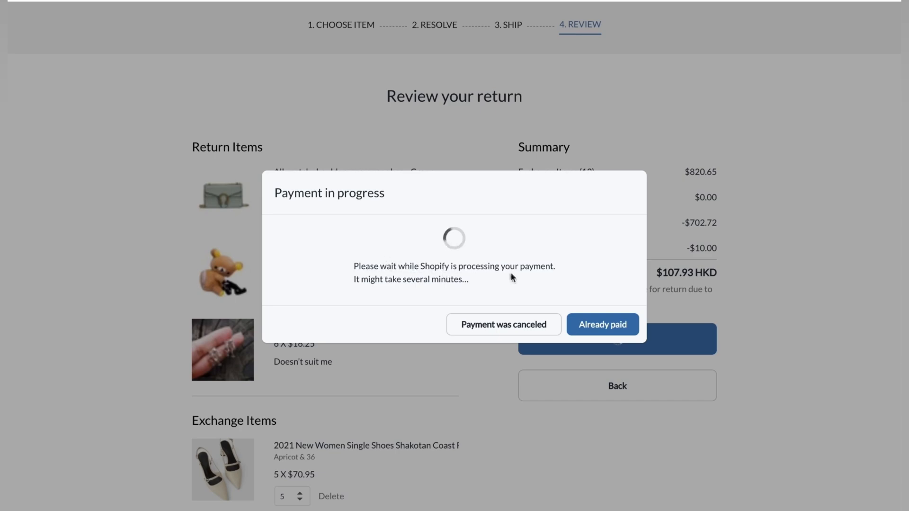
- Confirm 'Already paid', then view pending return RMA#ZVSKFNBB and its items
click(602, 324)
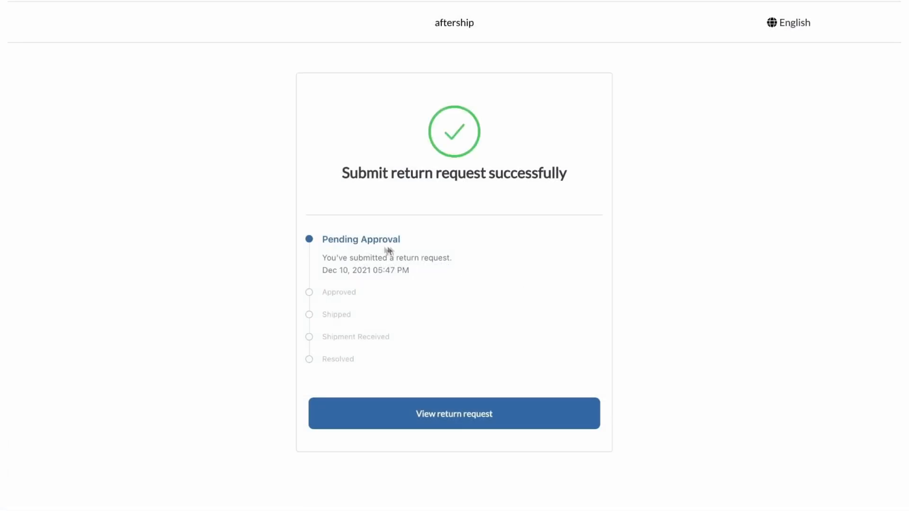
mouse_move(376, 249)
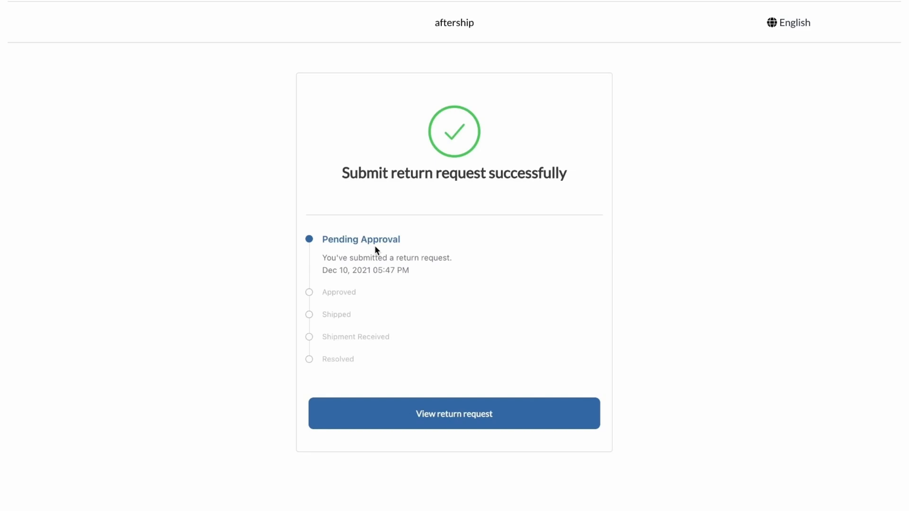
click(454, 413)
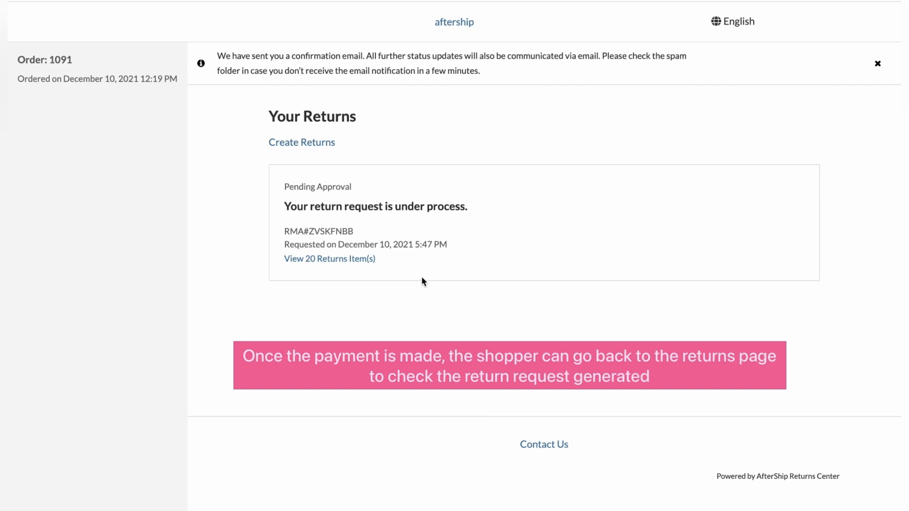
mouse_move(429, 225)
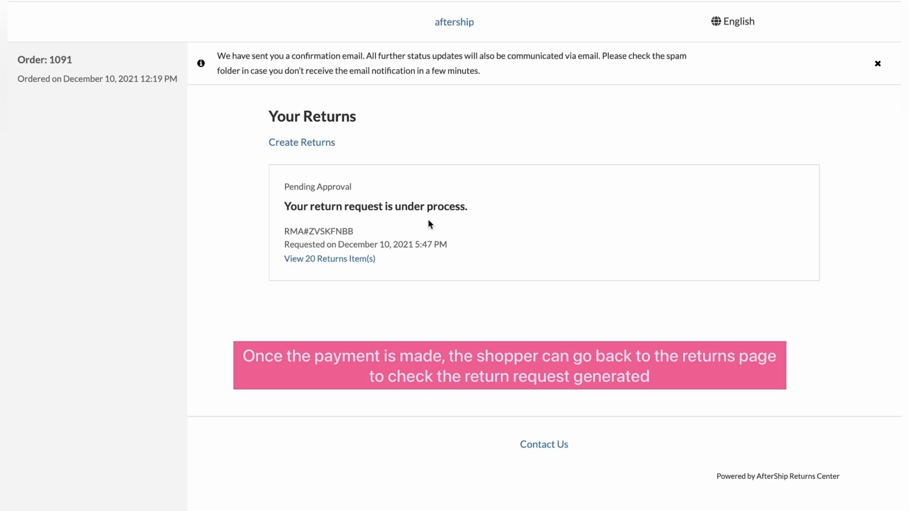
mouse_move(382, 277)
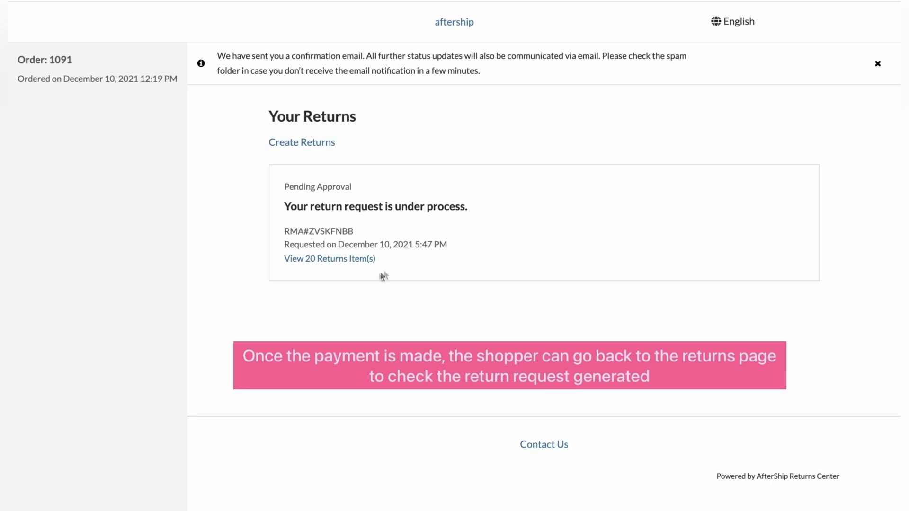
click(329, 259)
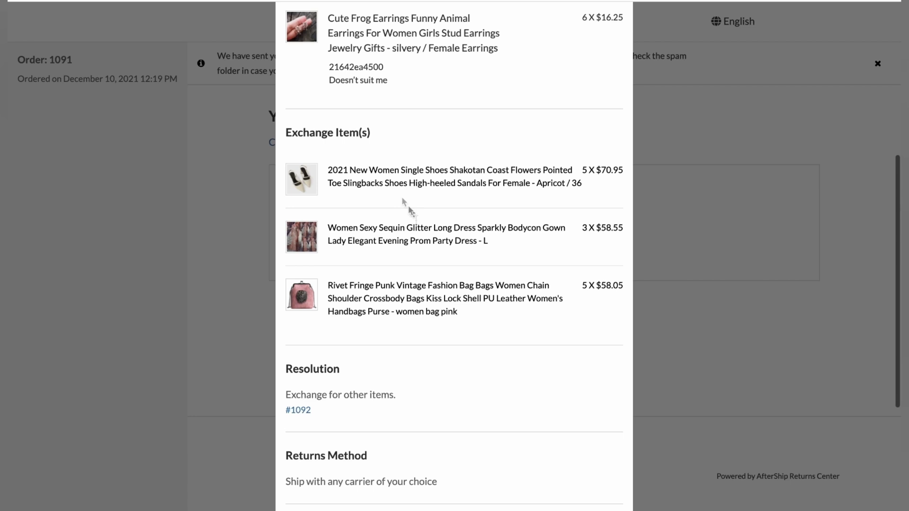
- Scroll the RMA details to the Summary showing the $107.93 HKD total
scroll(down, 3)
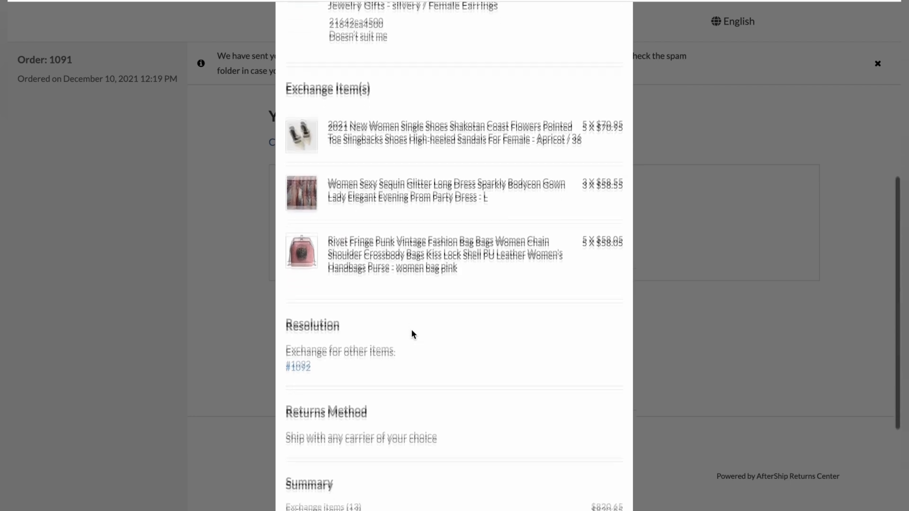
scroll(down, 3)
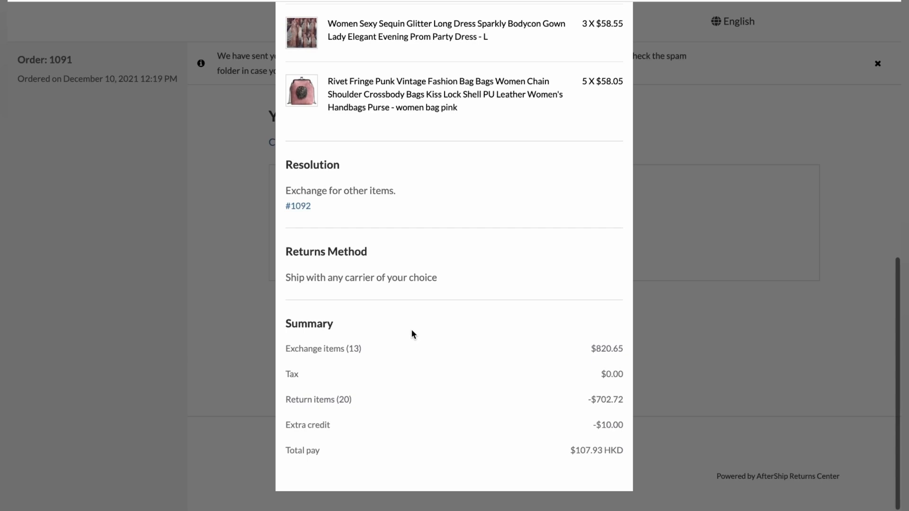
mouse_move(634, 464)
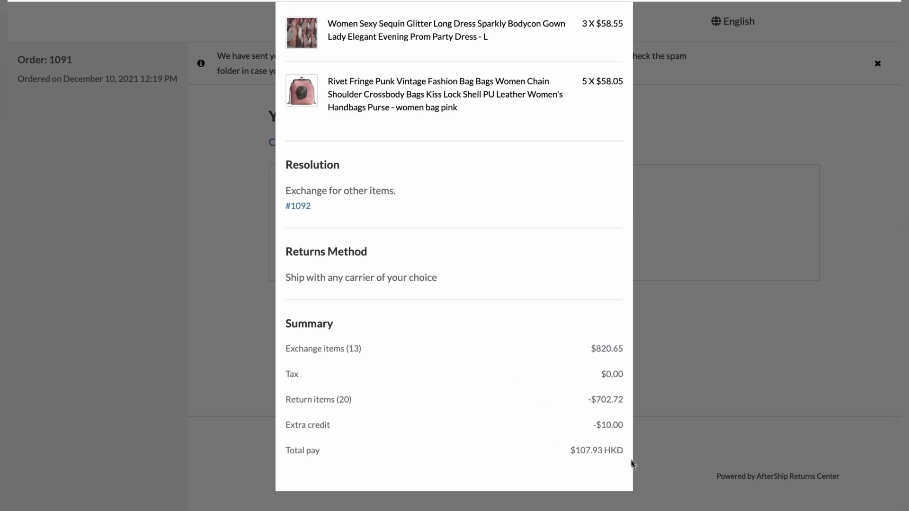
mouse_move(555, 447)
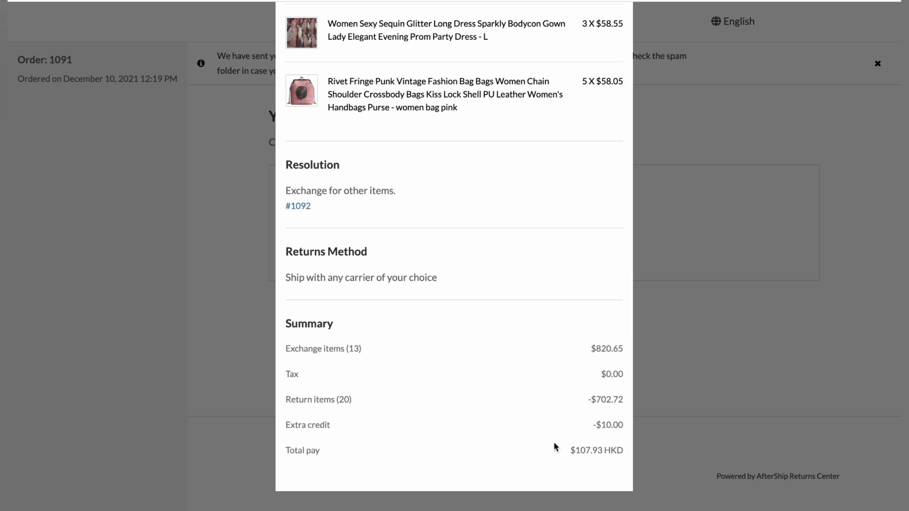
mouse_move(548, 352)
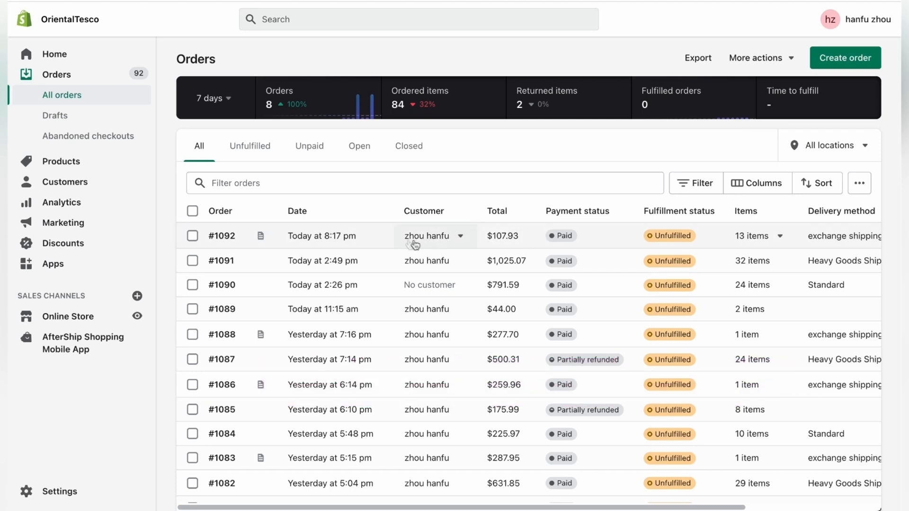
mouse_move(308, 242)
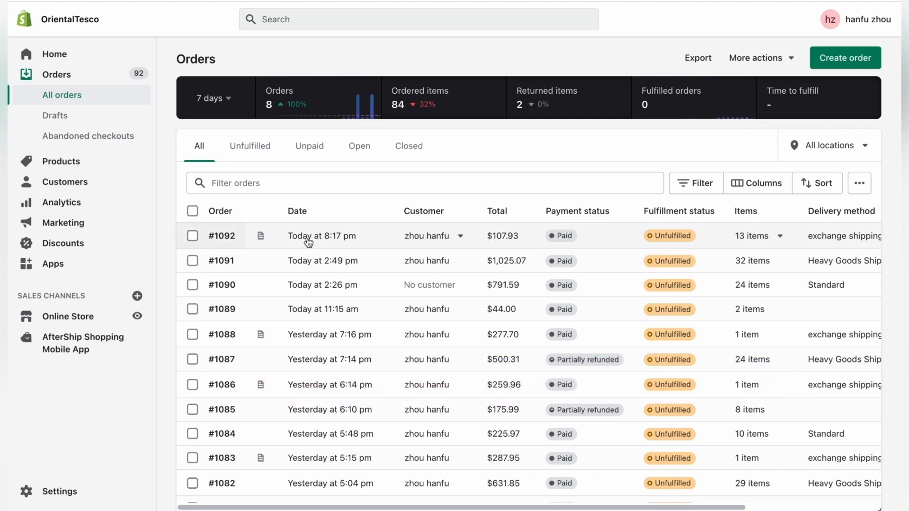
- Review order #1092's 13 unfulfilled items and $107.93 payment in Shopify Admin
click(222, 235)
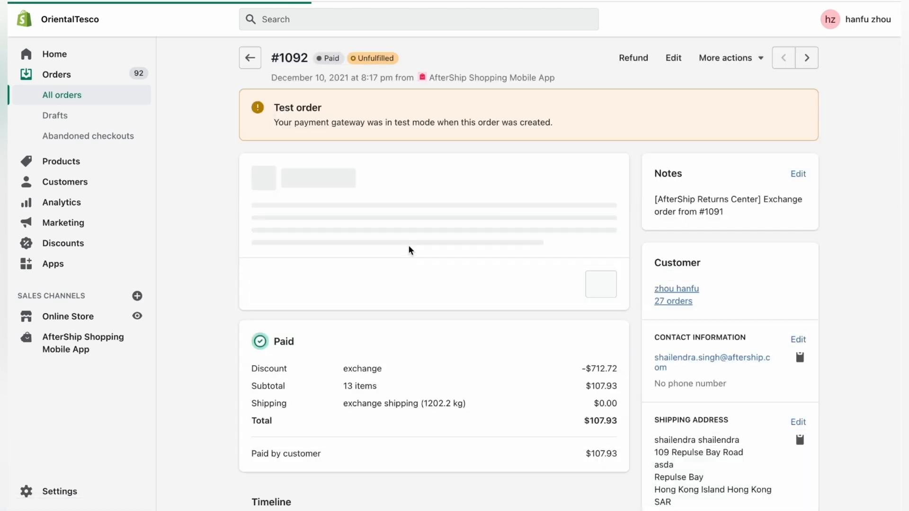
scroll(down, 3)
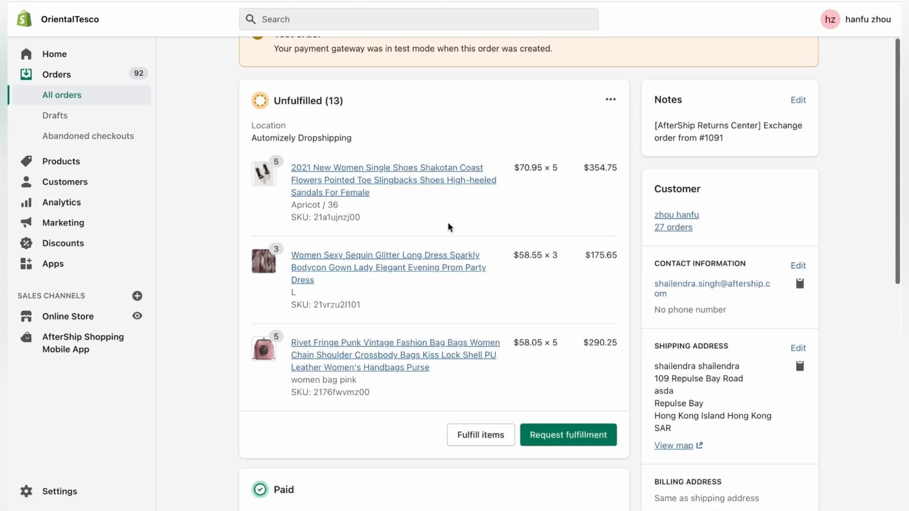
mouse_move(397, 180)
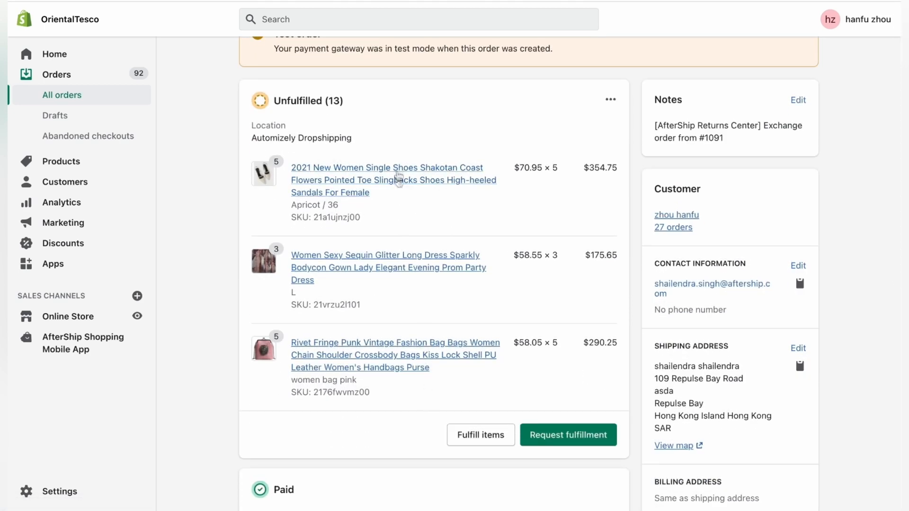
scroll(down, 3)
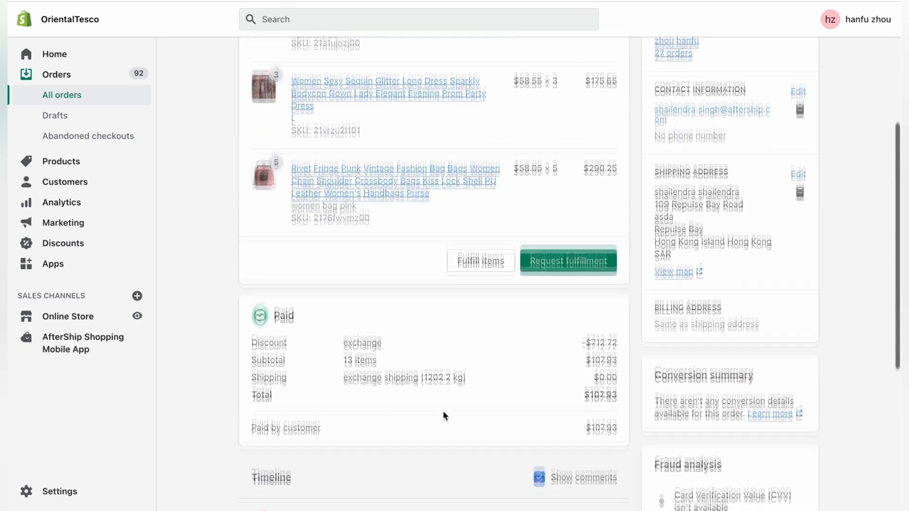
scroll(down, 3)
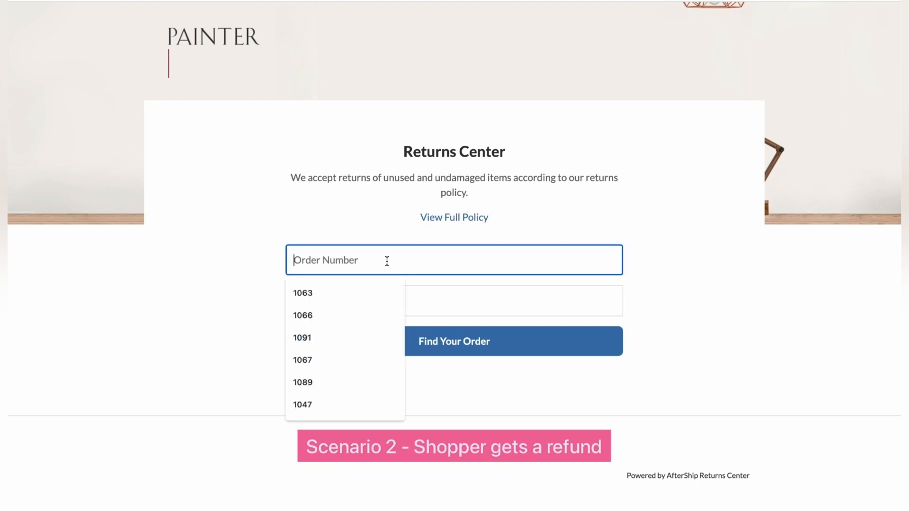
- Find order 1093 using its order number and email address
text(1093)
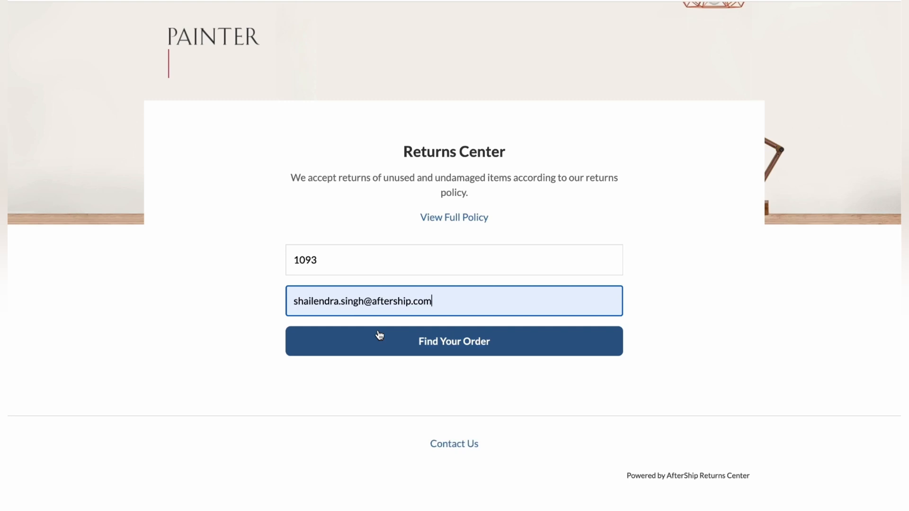
click(454, 340)
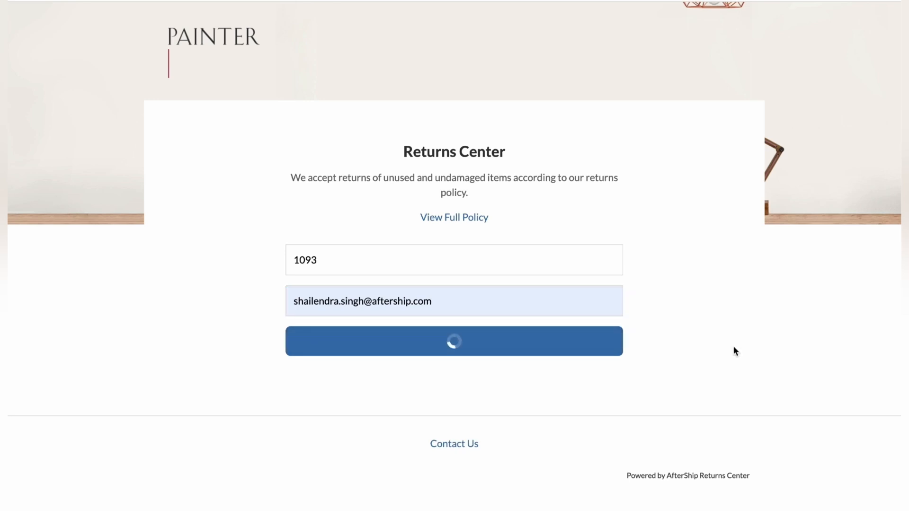
click(454, 341)
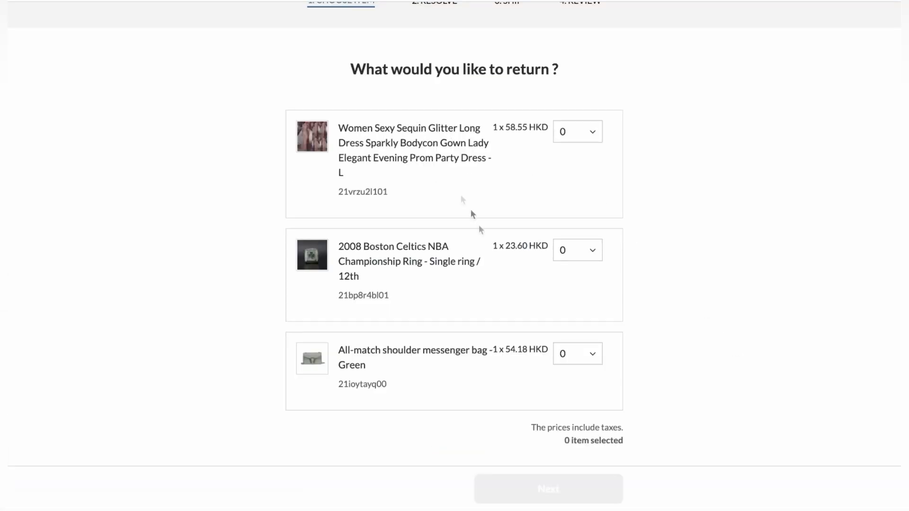
mouse_move(487, 258)
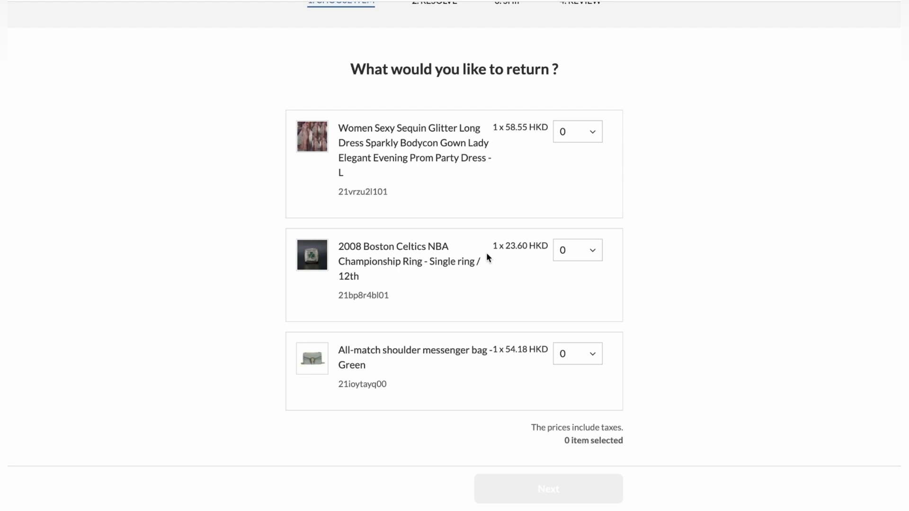
- Return one championship ring with the reason Poor quality / Faulty
click(576, 250)
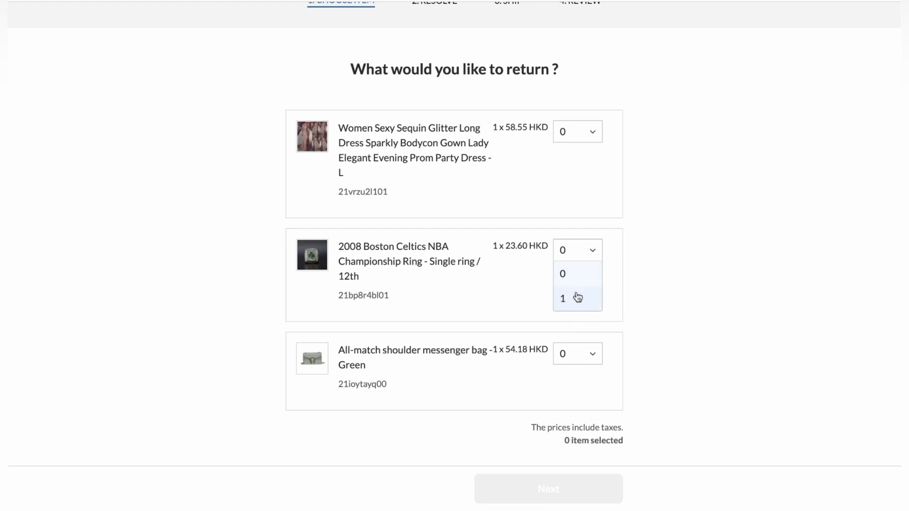
click(563, 298)
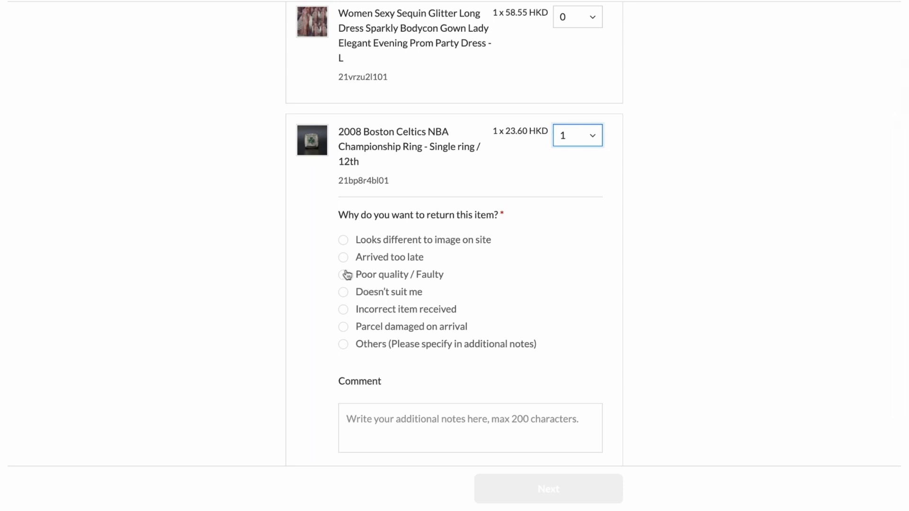
click(343, 274)
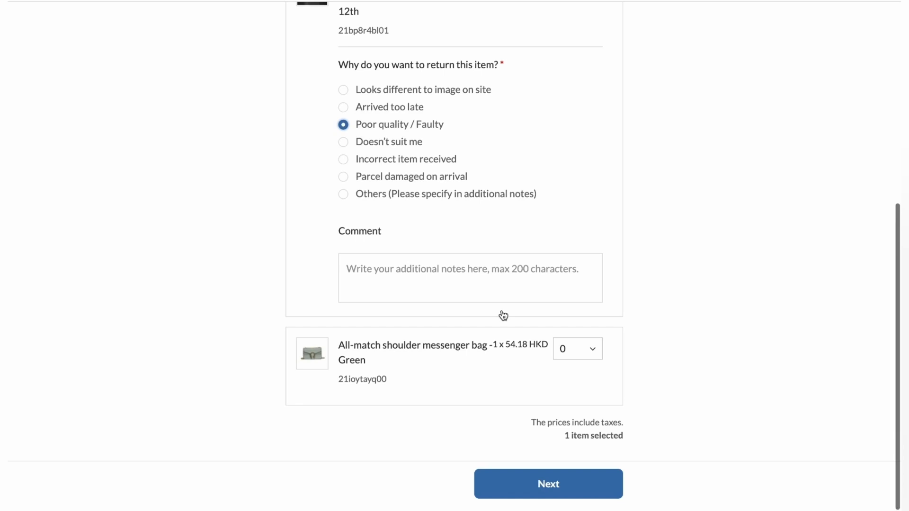
- Return one messenger bag for 'Doesn't suit me' and proceed to resolution
click(576, 349)
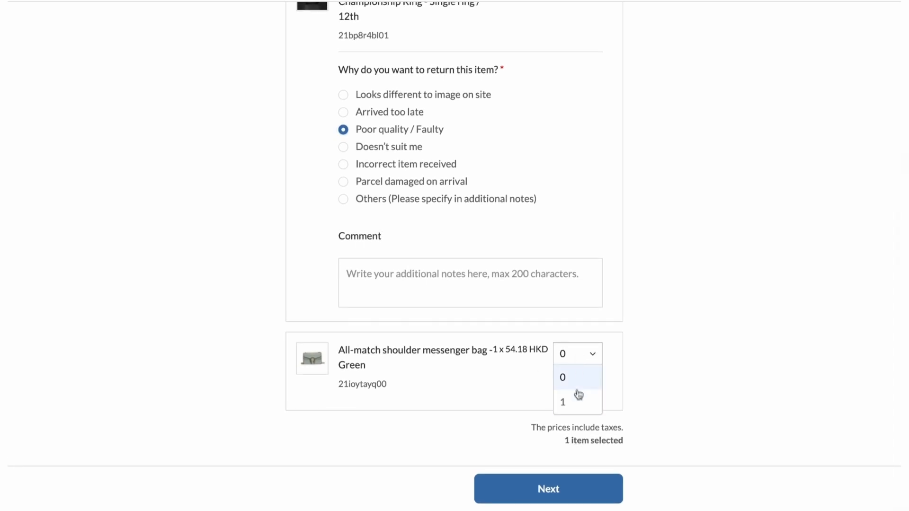
click(562, 402)
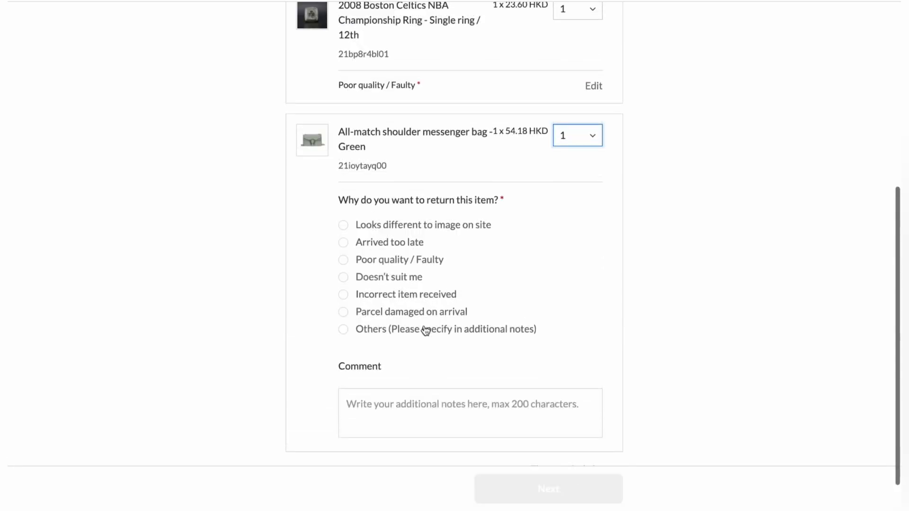
click(344, 277)
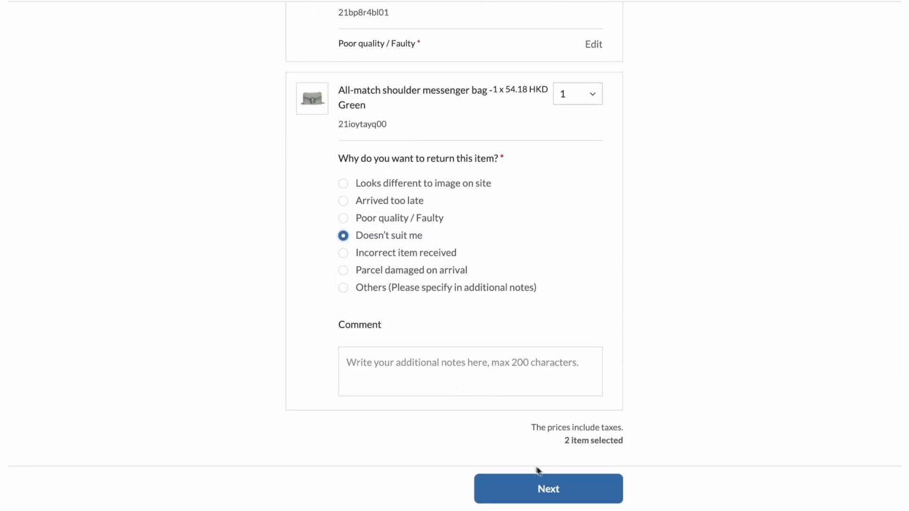
click(548, 489)
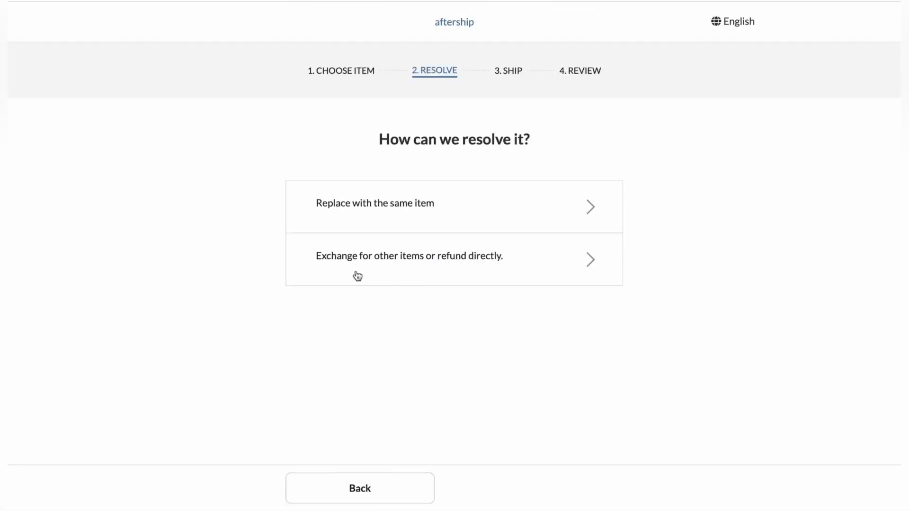
- Choose 'Exchange for other items or refund directly' and browse exchange products
click(408, 255)
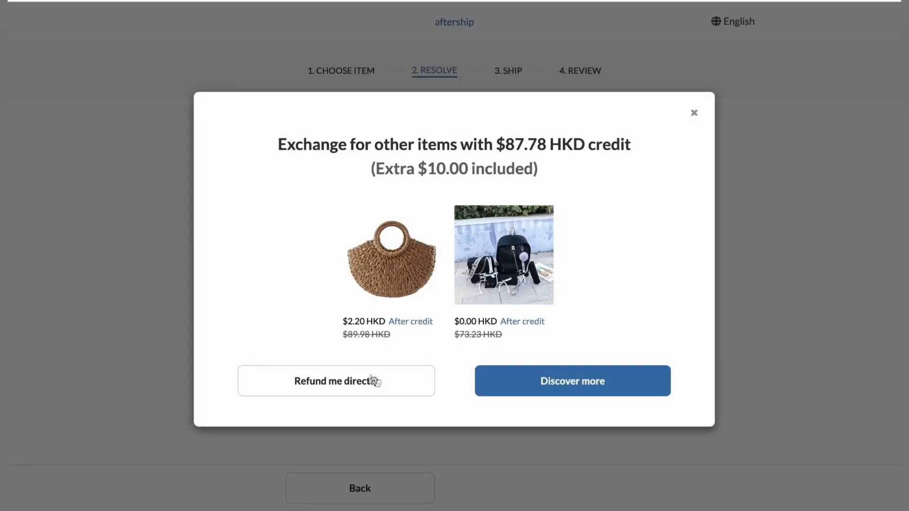
mouse_move(427, 380)
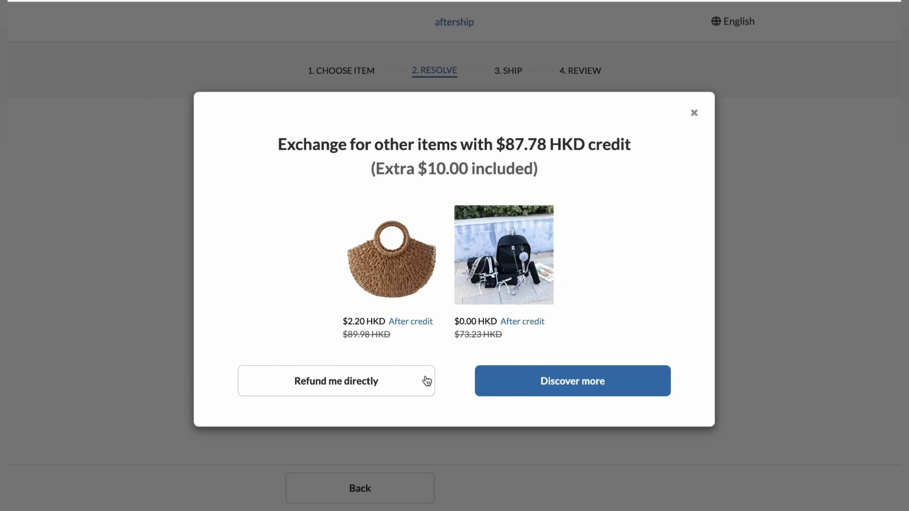
click(572, 381)
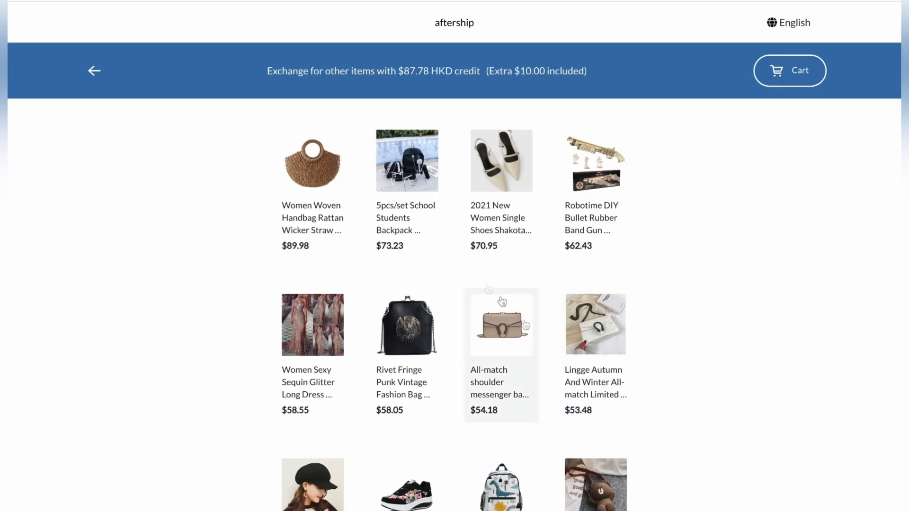
- Add the black size M Womens Summer Dress ($37.93 HKD) to the cart
scroll(down, 3)
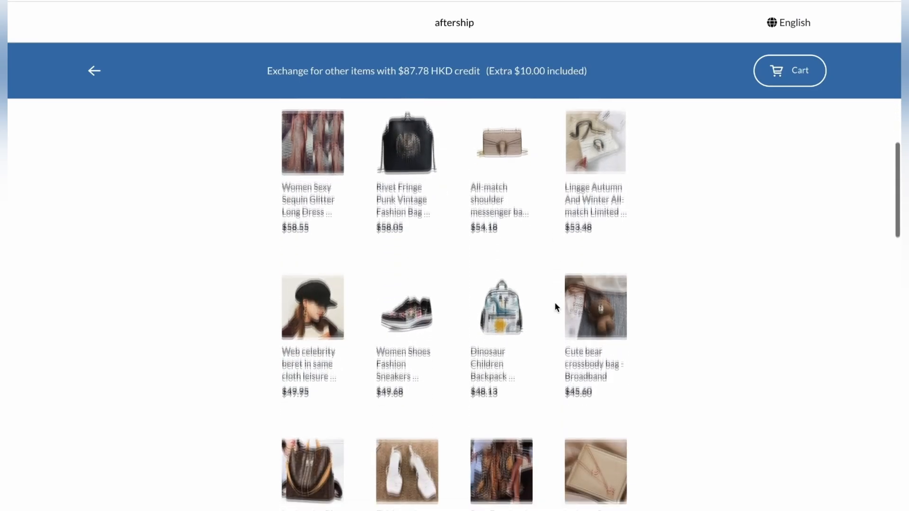
scroll(down, 3)
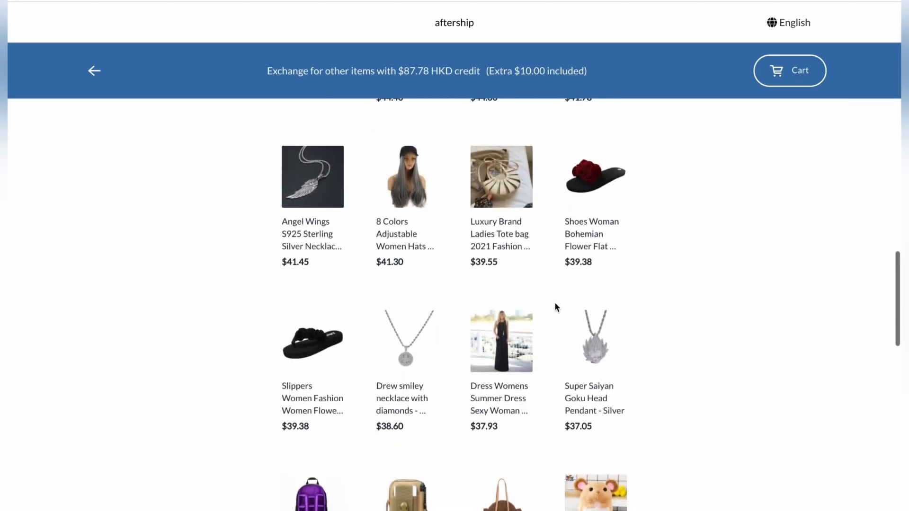
scroll(down, 3)
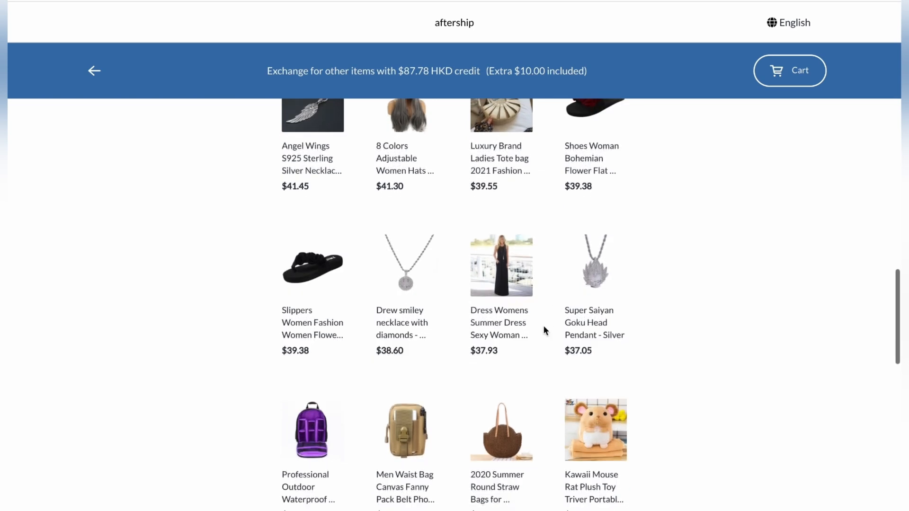
click(501, 265)
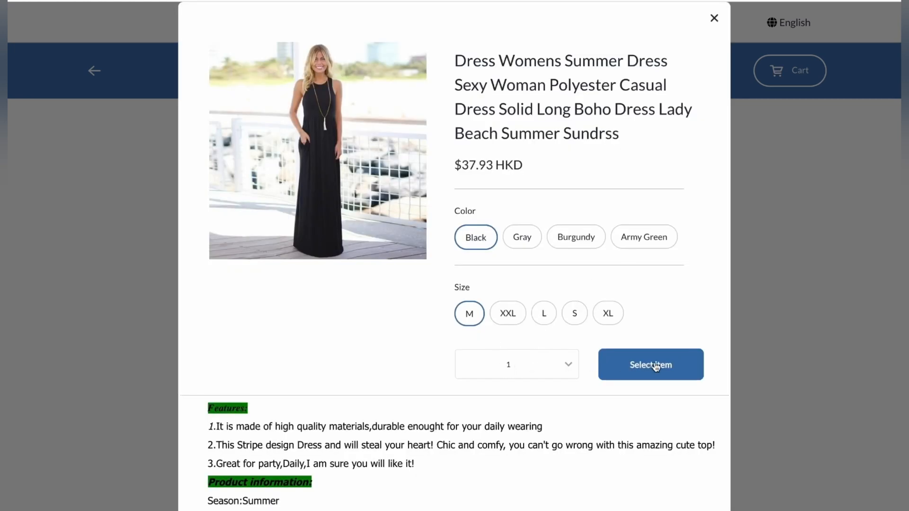
click(651, 364)
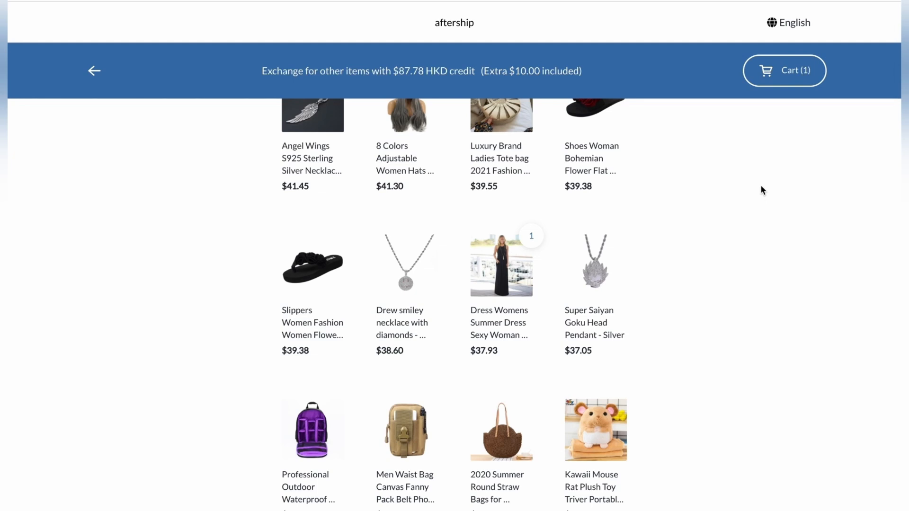
- Review My cart's $49.85 HKD remaining credit and proceed to shipping
click(784, 70)
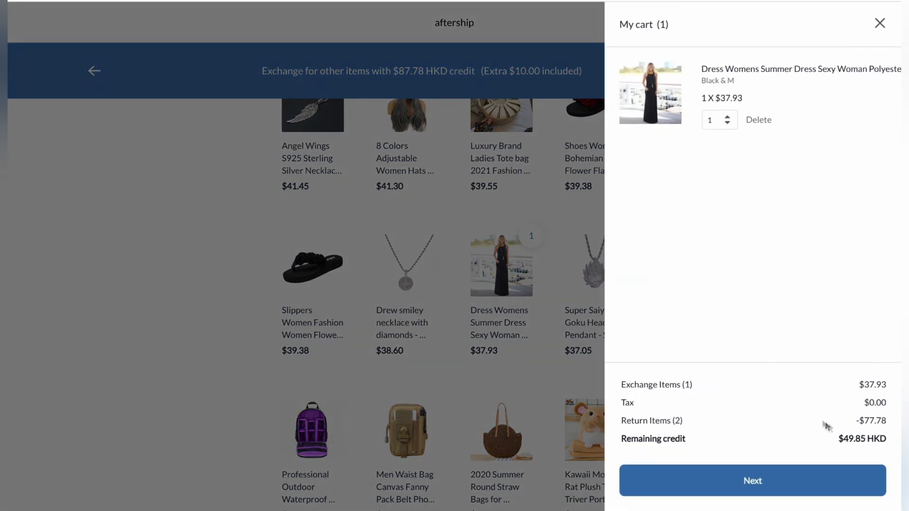
mouse_move(870, 449)
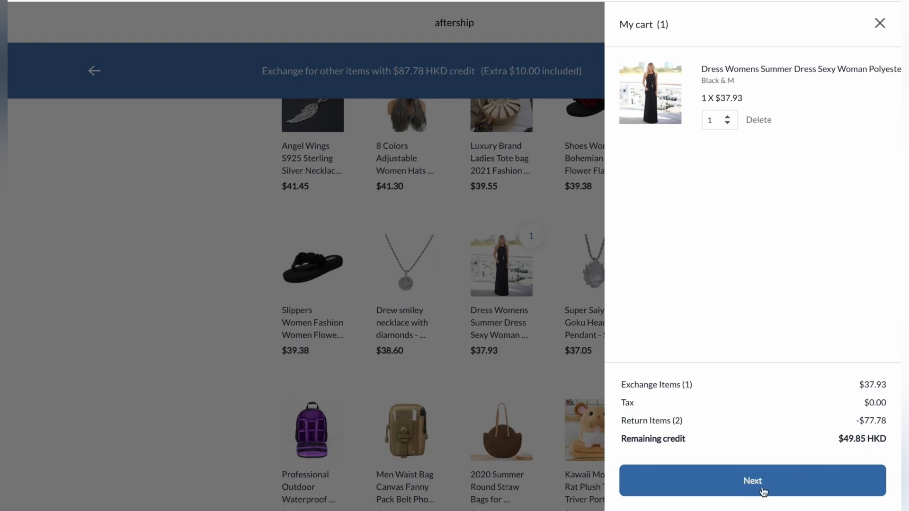
click(752, 480)
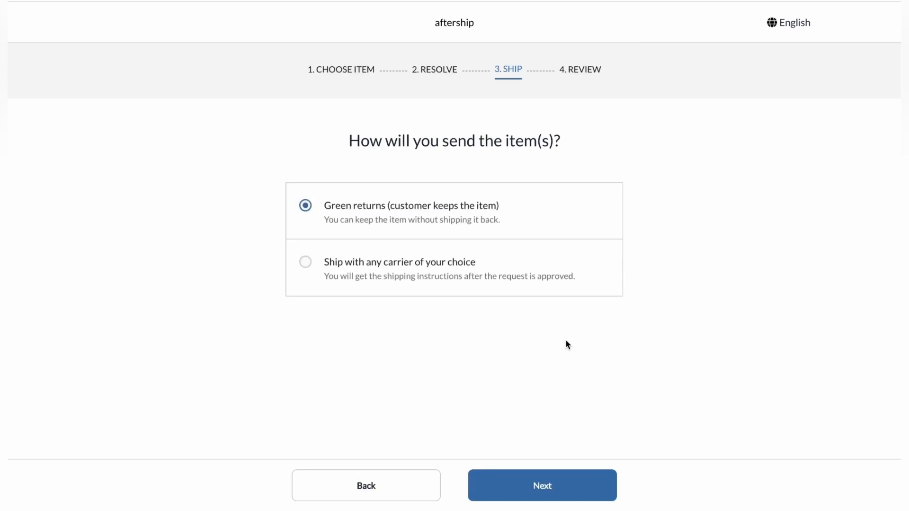
- Choose 'Ship with any carrier of your choice' and proceed to review
click(305, 262)
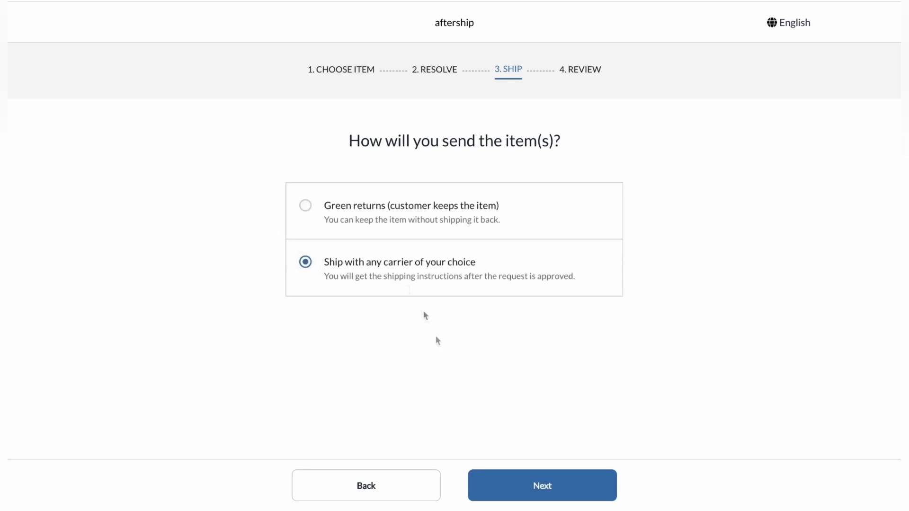
mouse_move(467, 428)
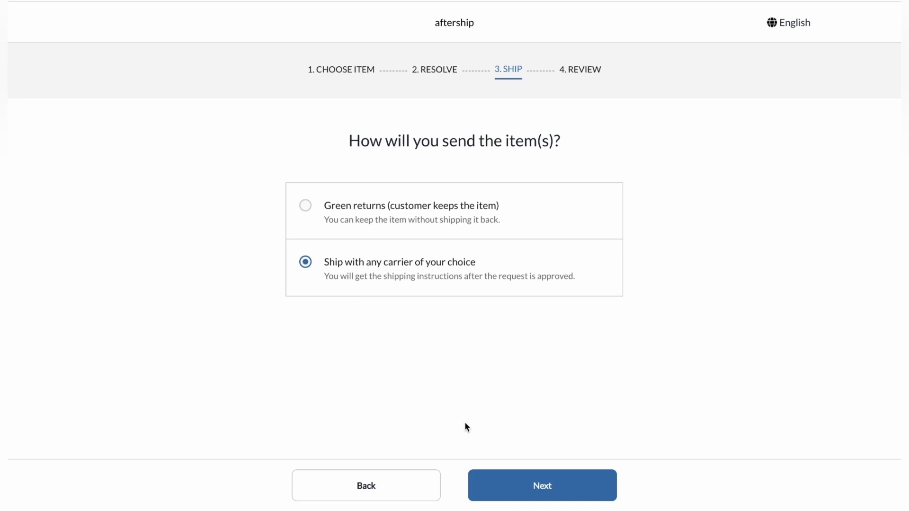
click(541, 486)
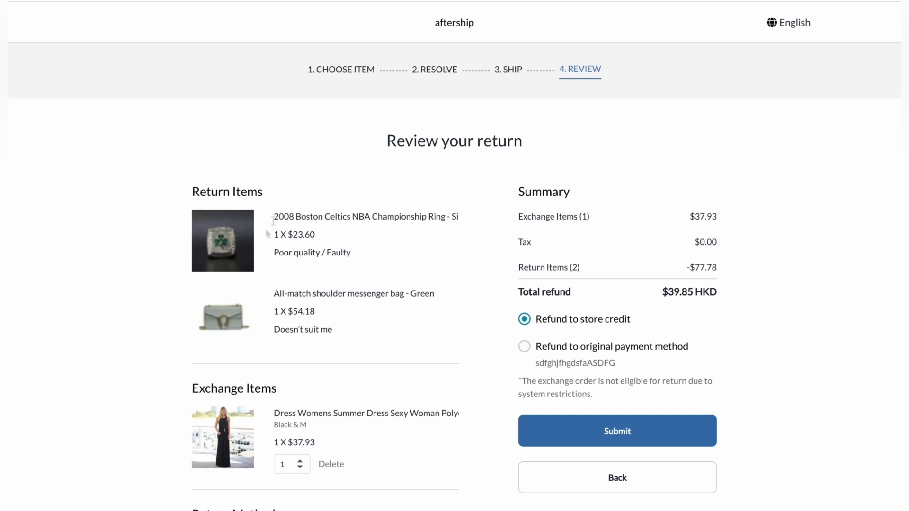
- Submit the order 1093 return with refund to store credit, creating pending RMA#6XUL11U4
scroll(down, 3)
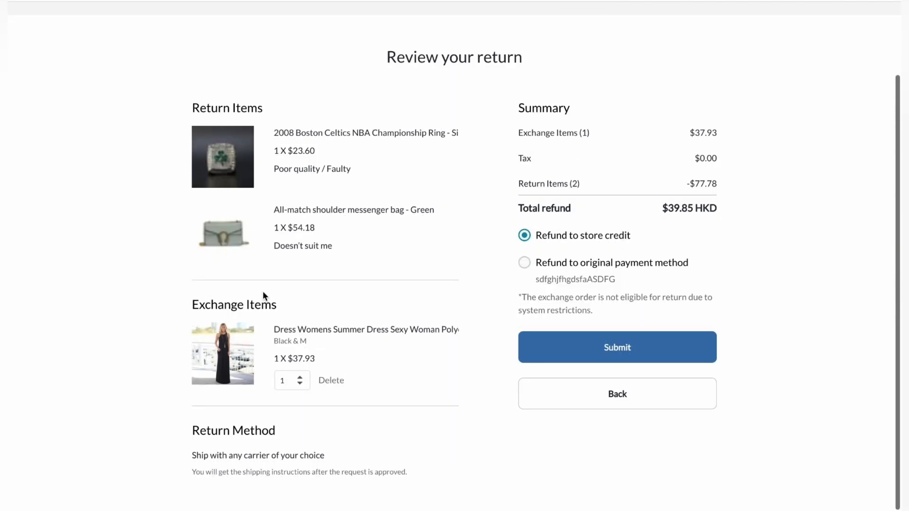
mouse_move(377, 367)
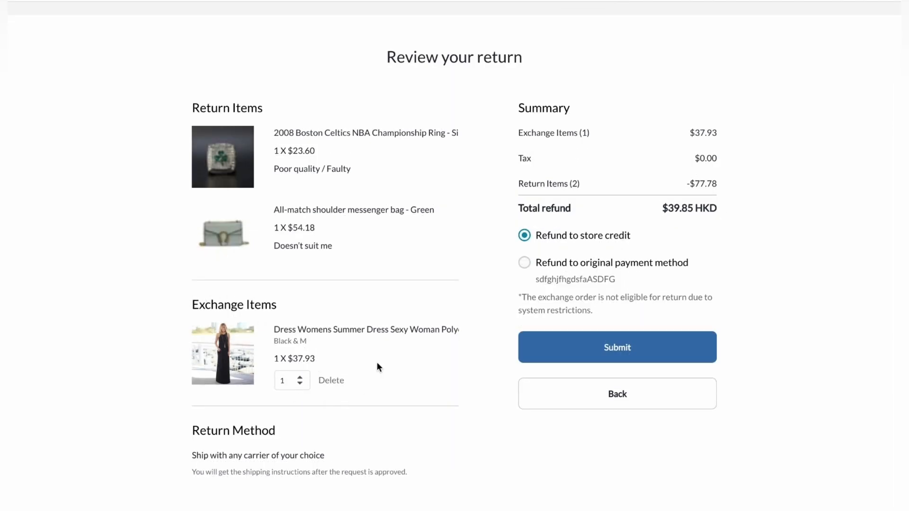
mouse_move(663, 214)
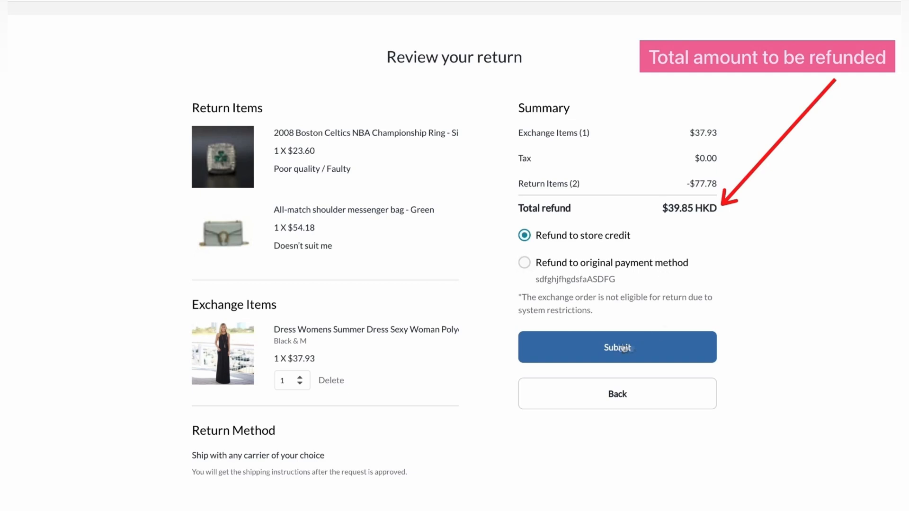
click(617, 346)
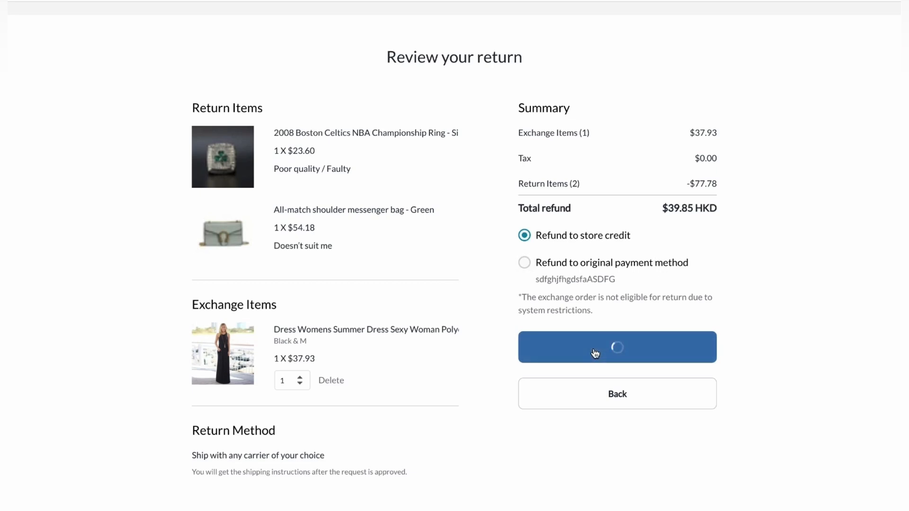
click(617, 347)
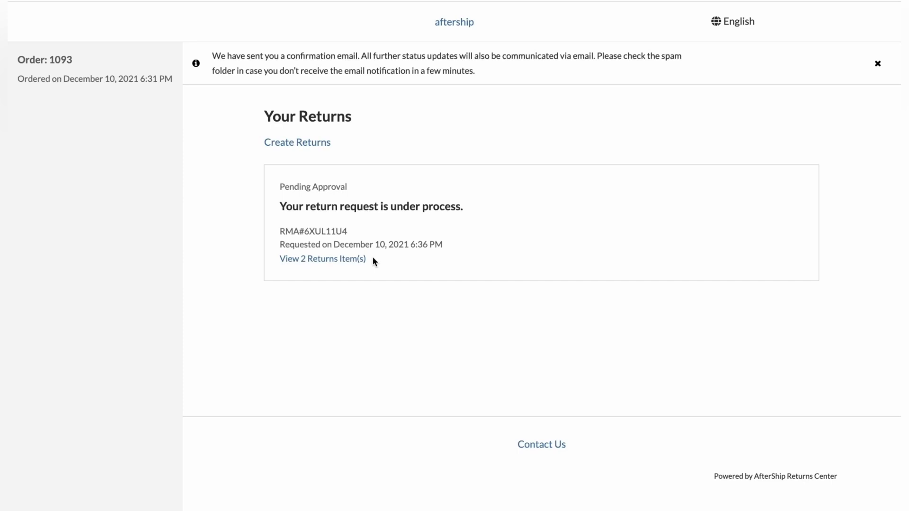
mouse_move(323, 259)
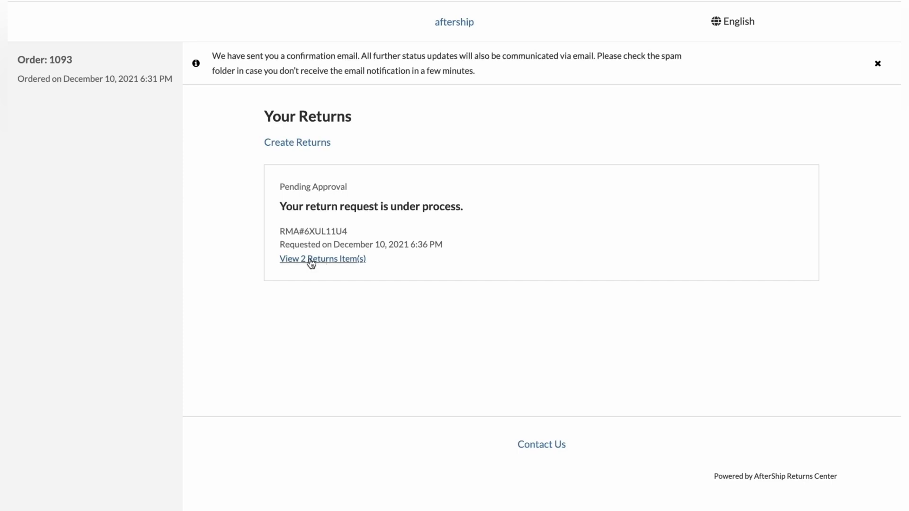
- Open RMA#6XUL11U4's two returned items and scroll through the ring, bag, dress exchange and resolution
click(322, 258)
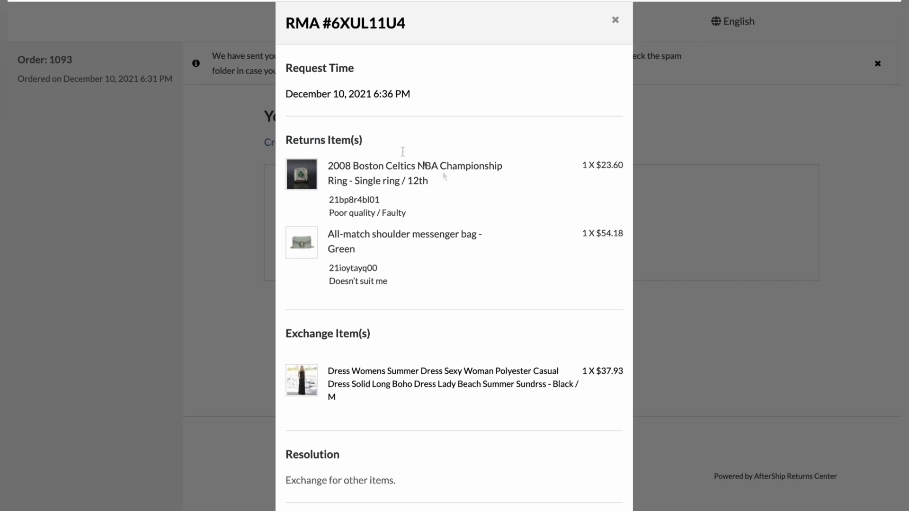
scroll(down, 3)
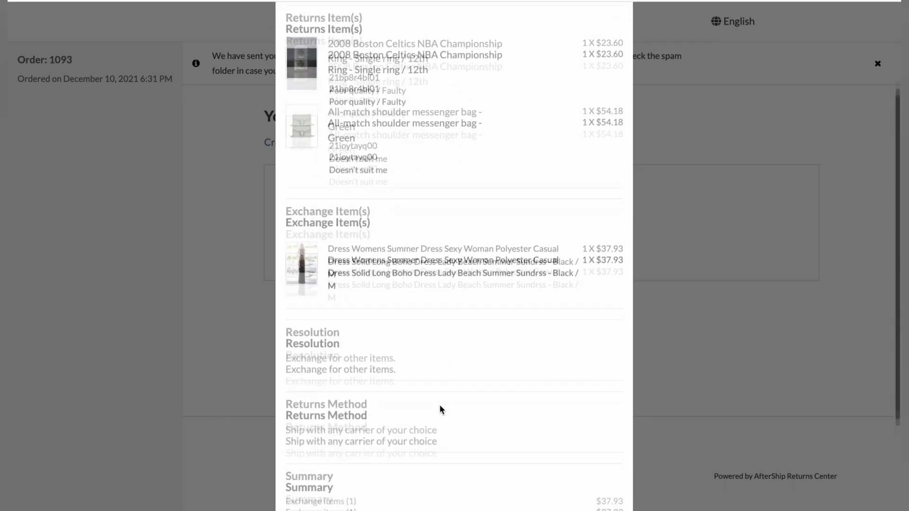